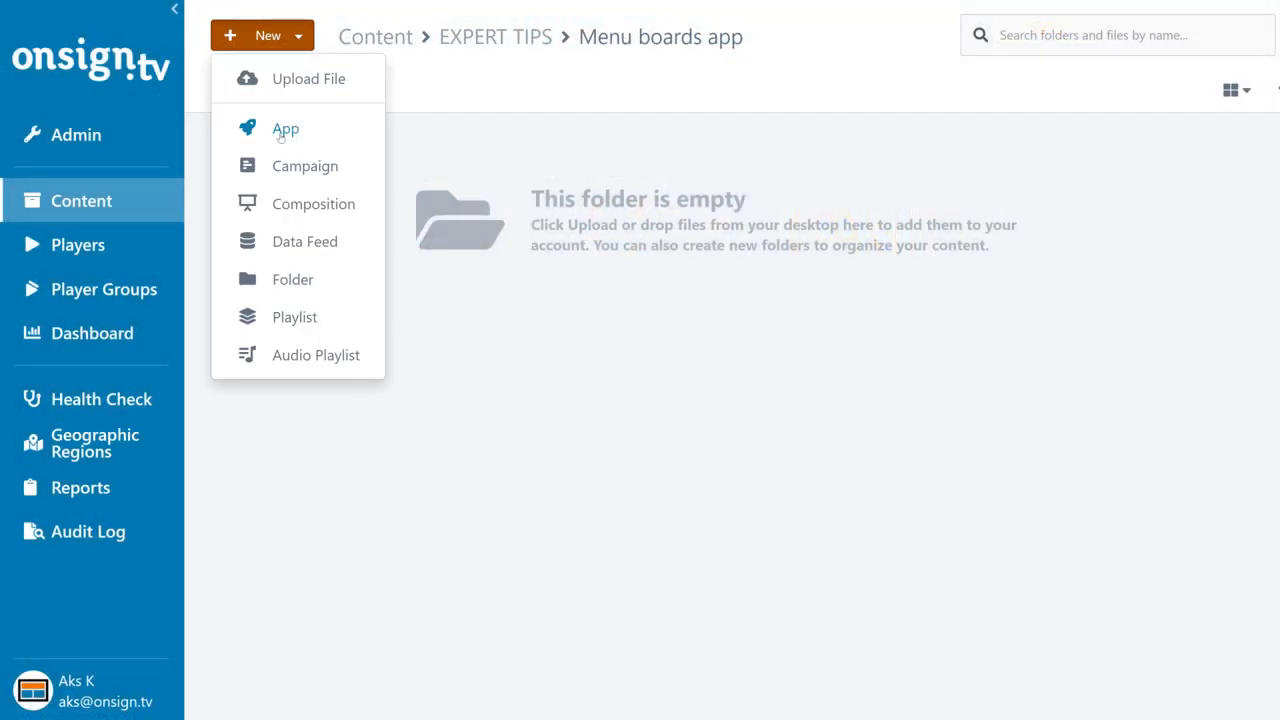
Step: Start a new Menu Board - Casual app and enlarge its sample menu preview
click(284, 128)
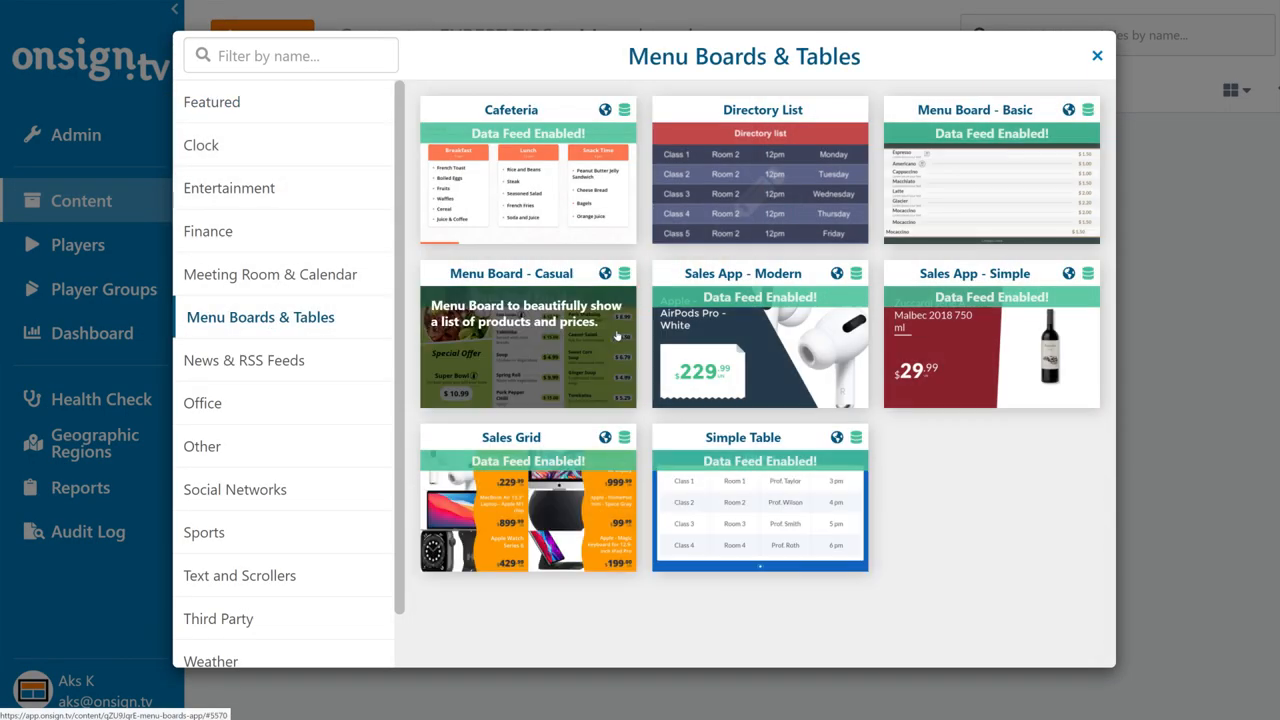
click(528, 344)
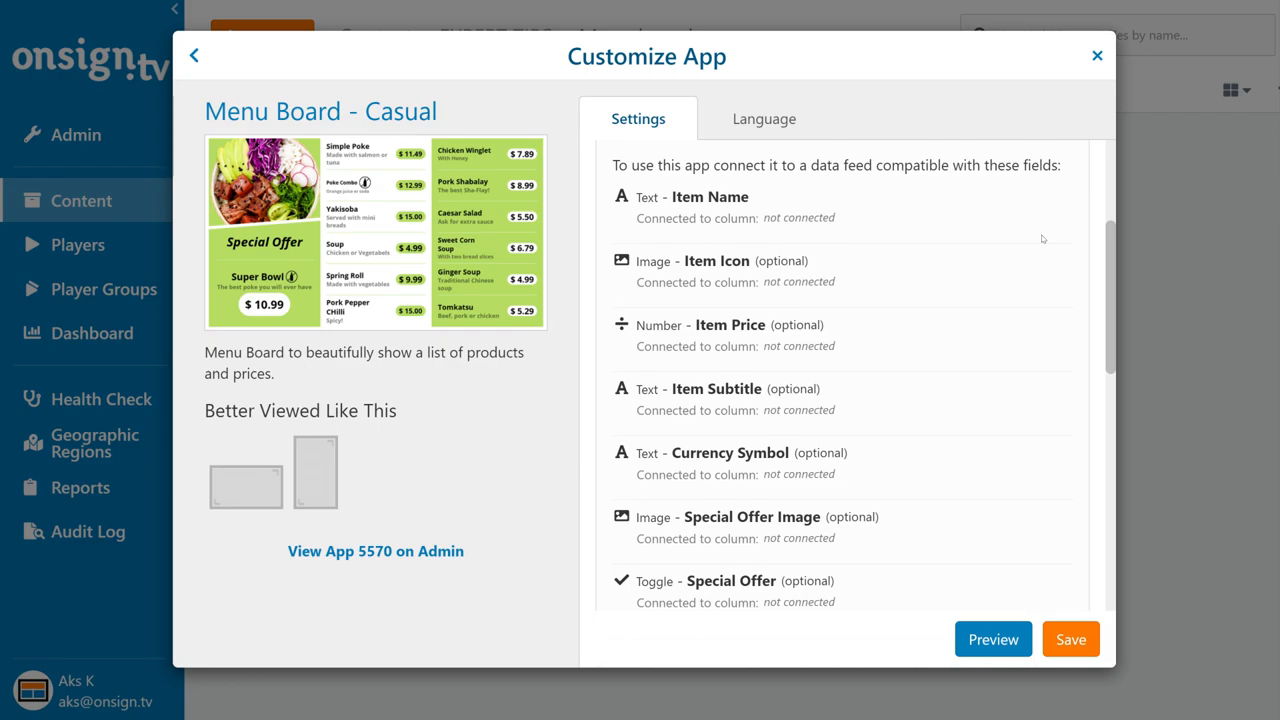
click(992, 640)
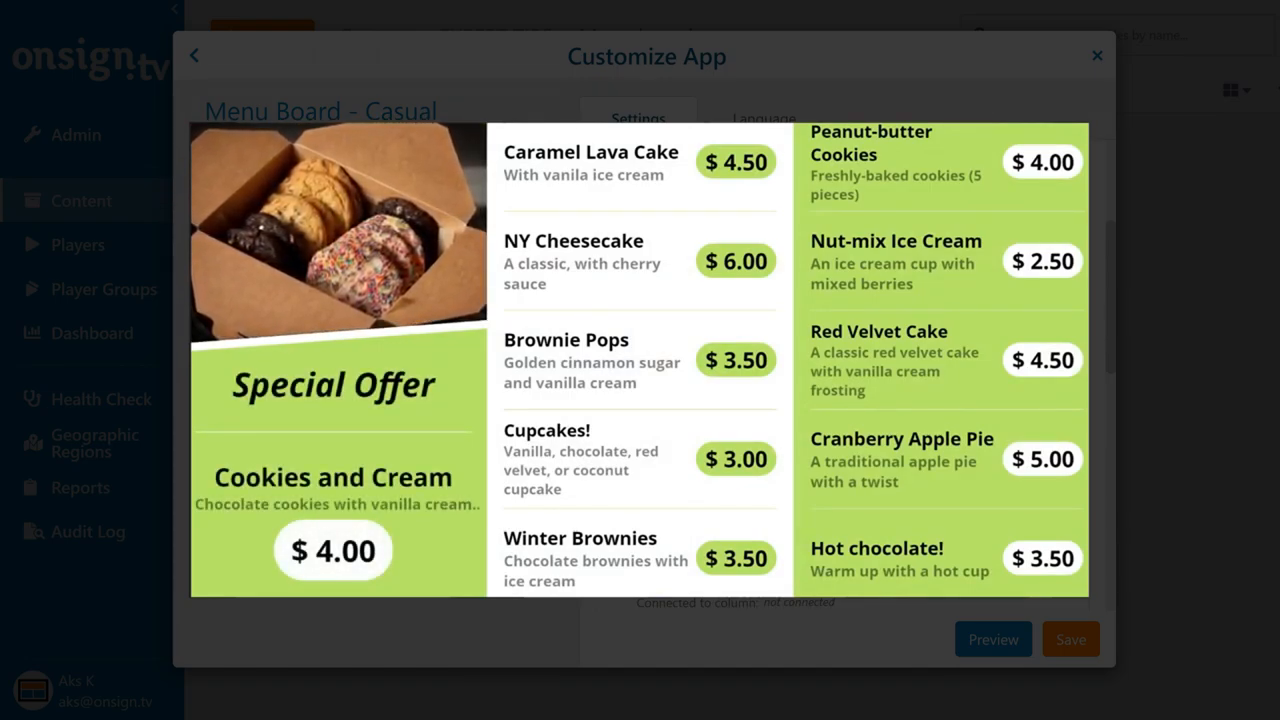
Step: Create a manual data feed named 'Menu board app'
click(262, 36)
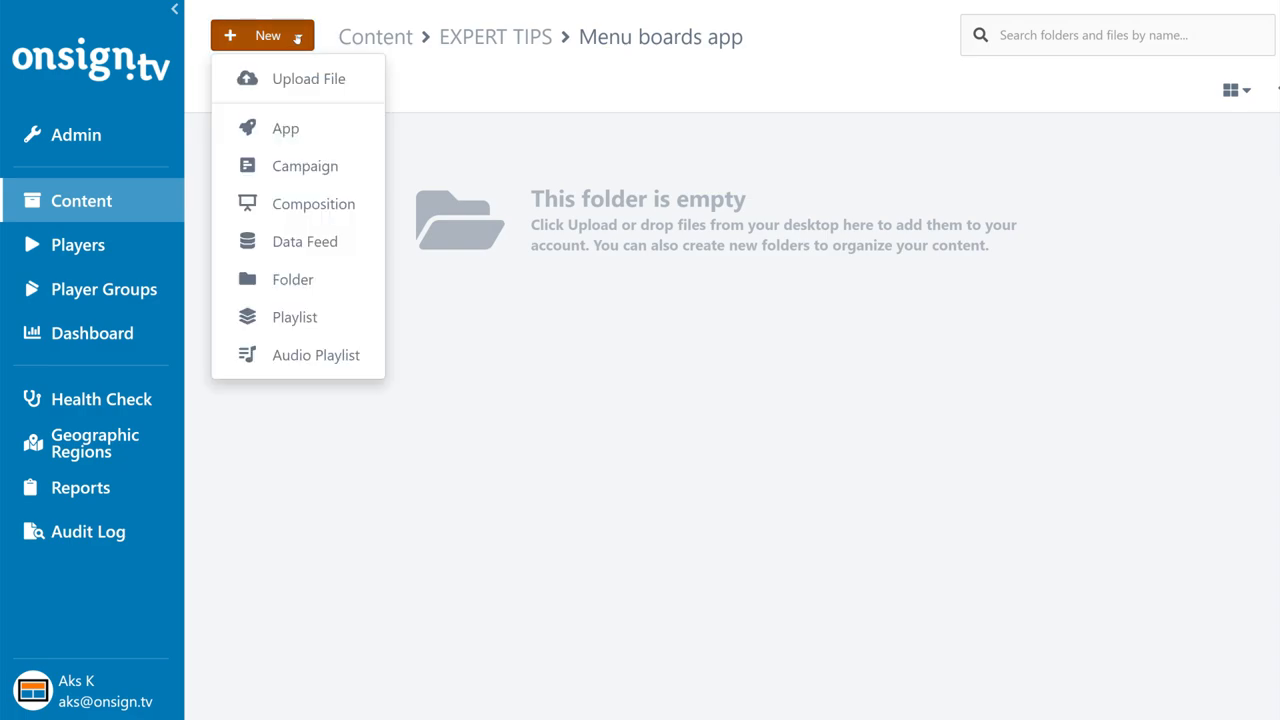
click(304, 240)
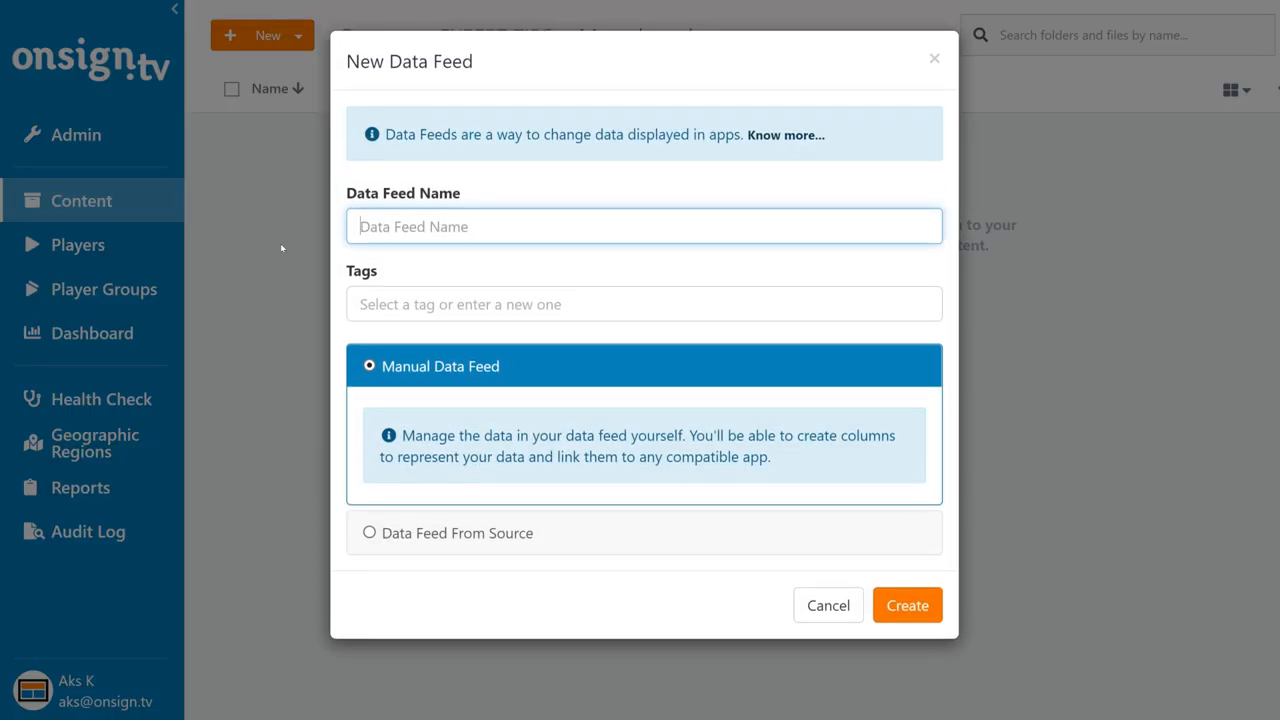
text(Menu board app)
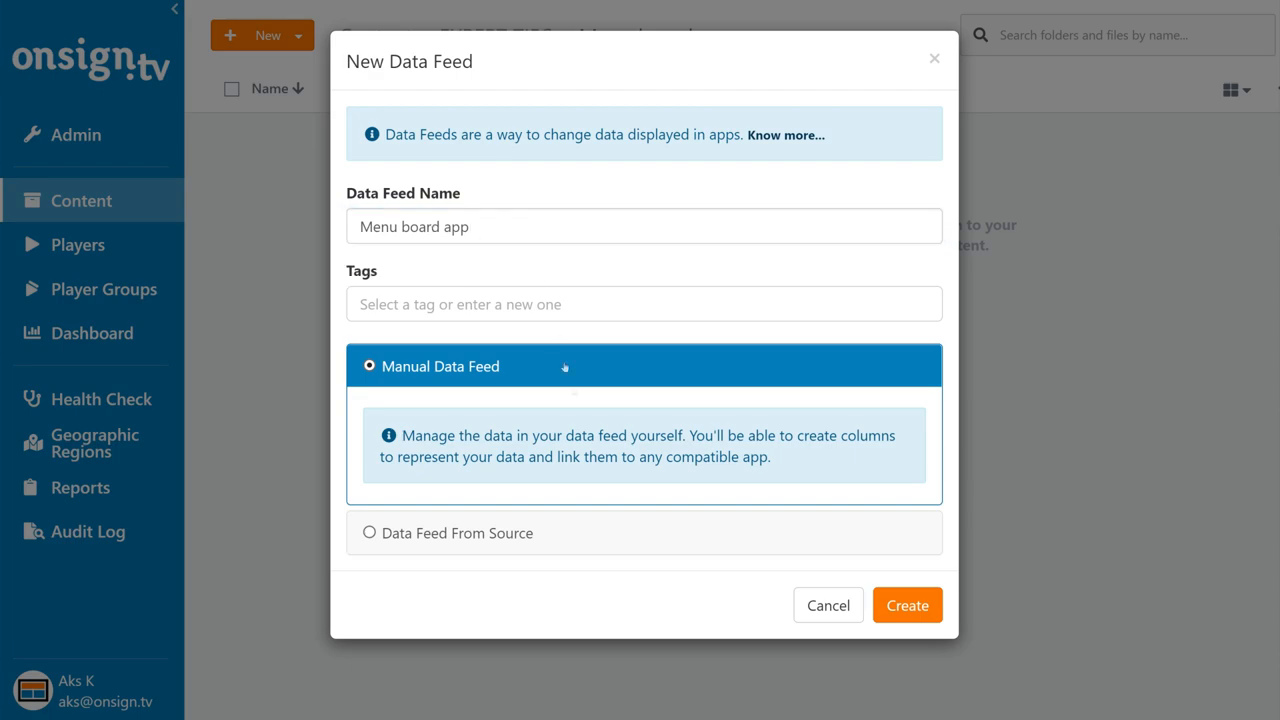
click(906, 604)
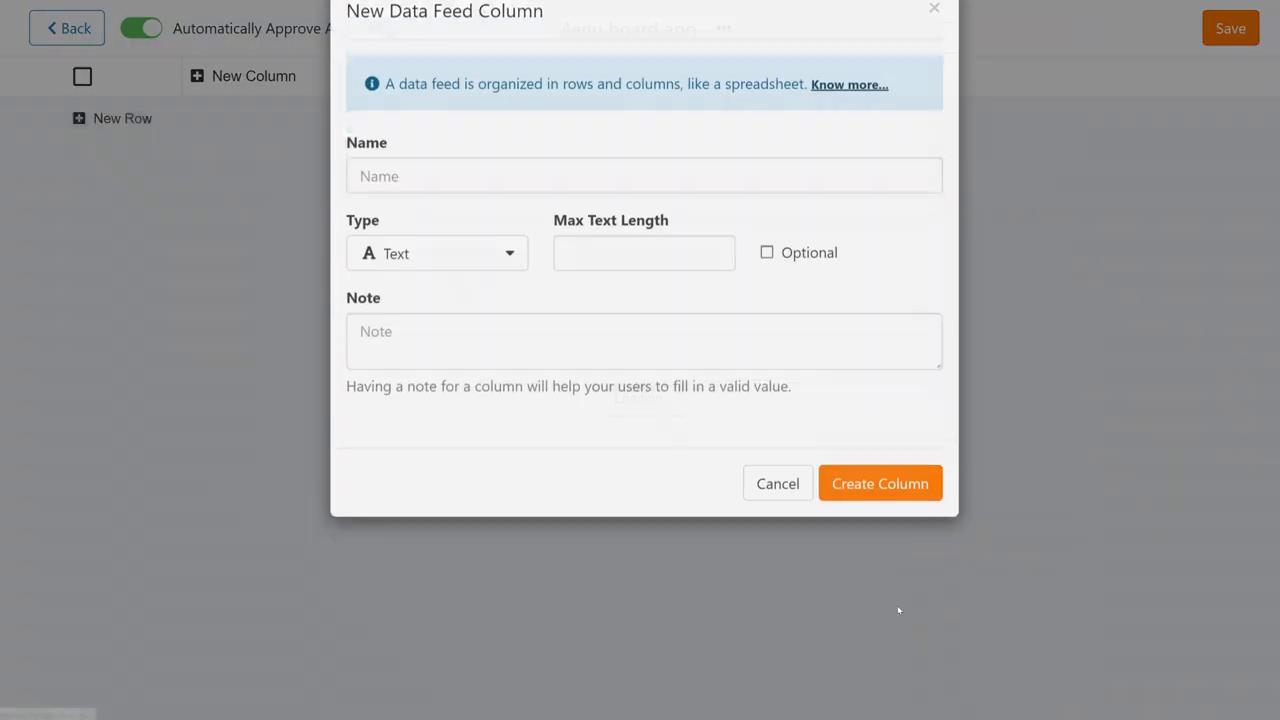
Step: Add a Text column named 'Item name' to the feed
text(t)
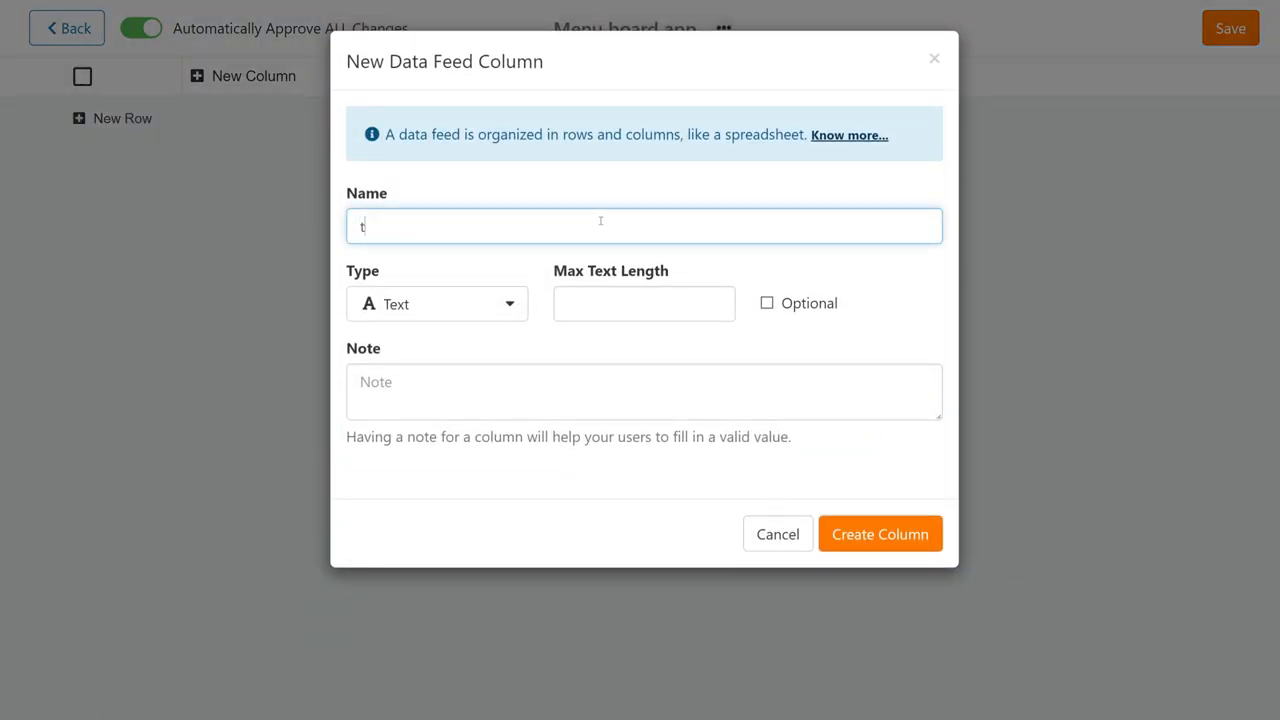
text(Item name)
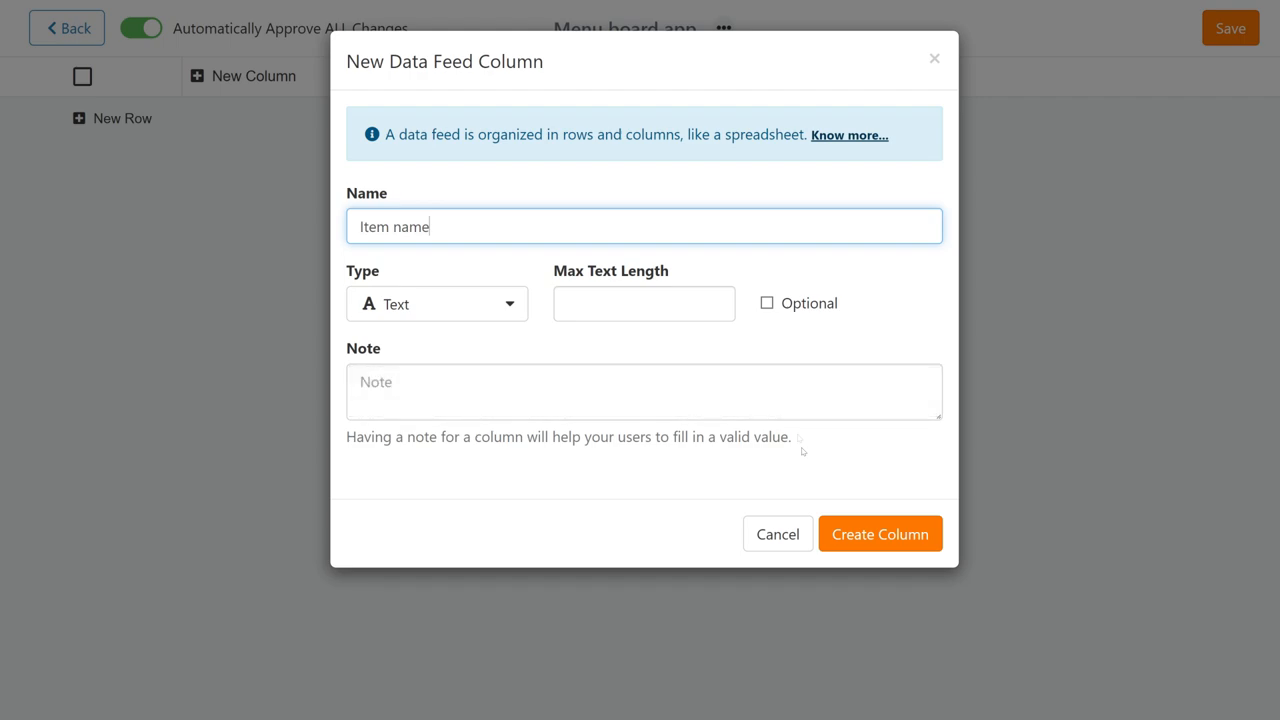
click(880, 532)
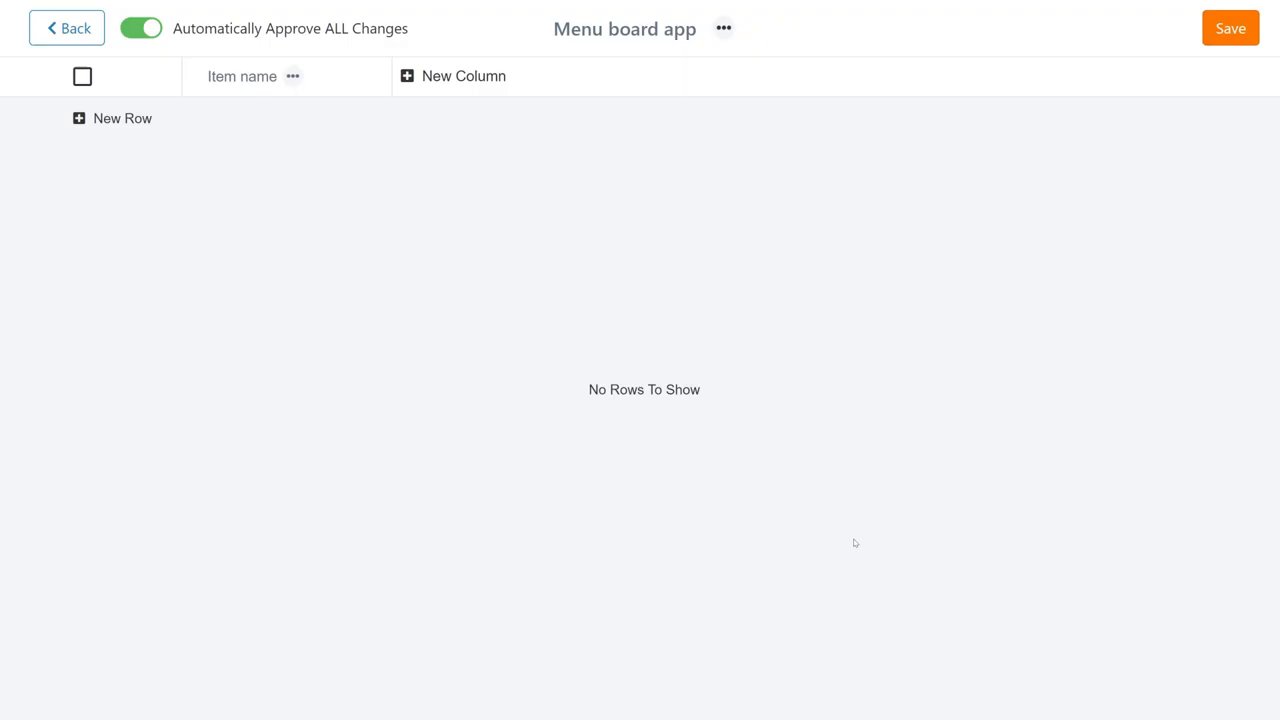
Step: Add a Number column named 'Item price' to the feed
click(452, 76)
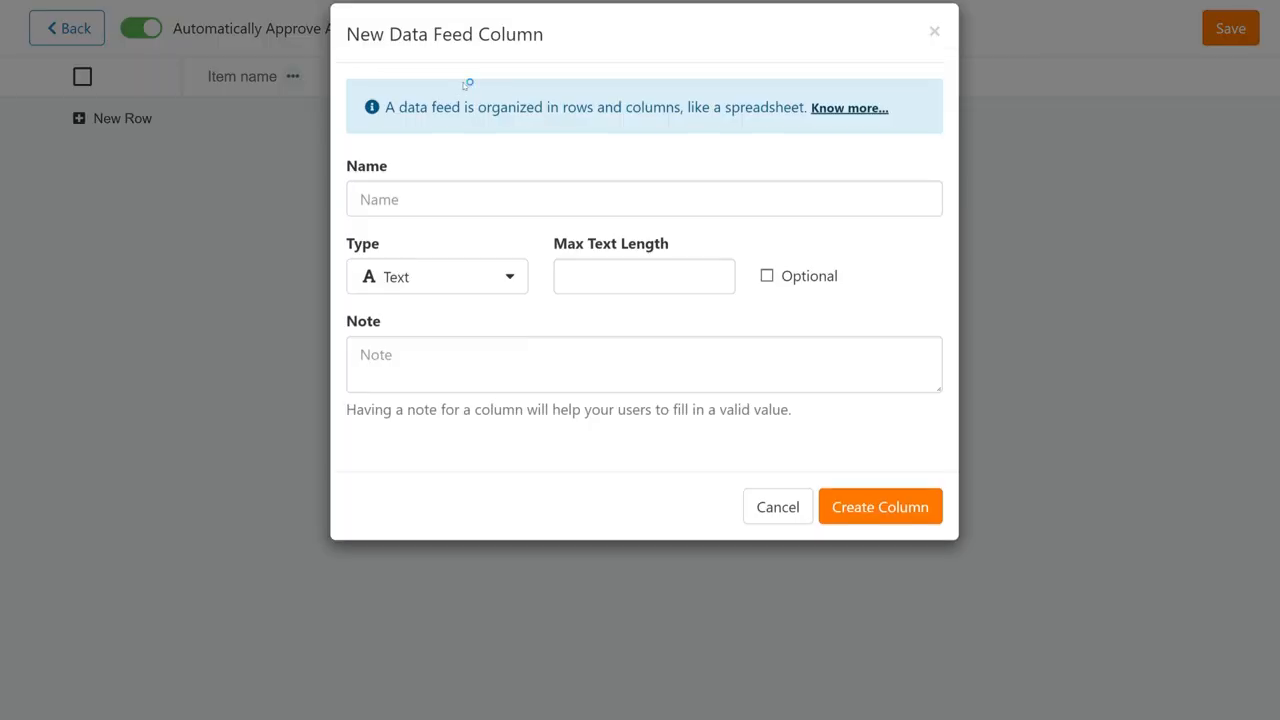
click(436, 276)
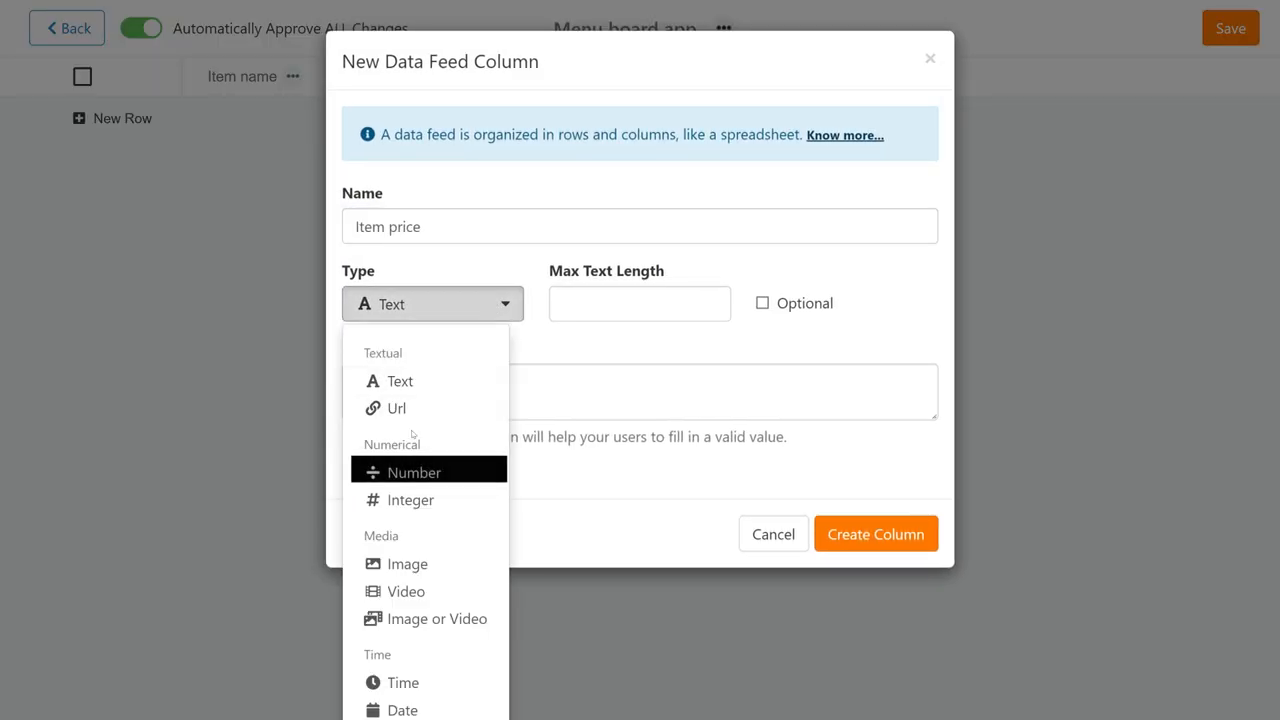
click(412, 472)
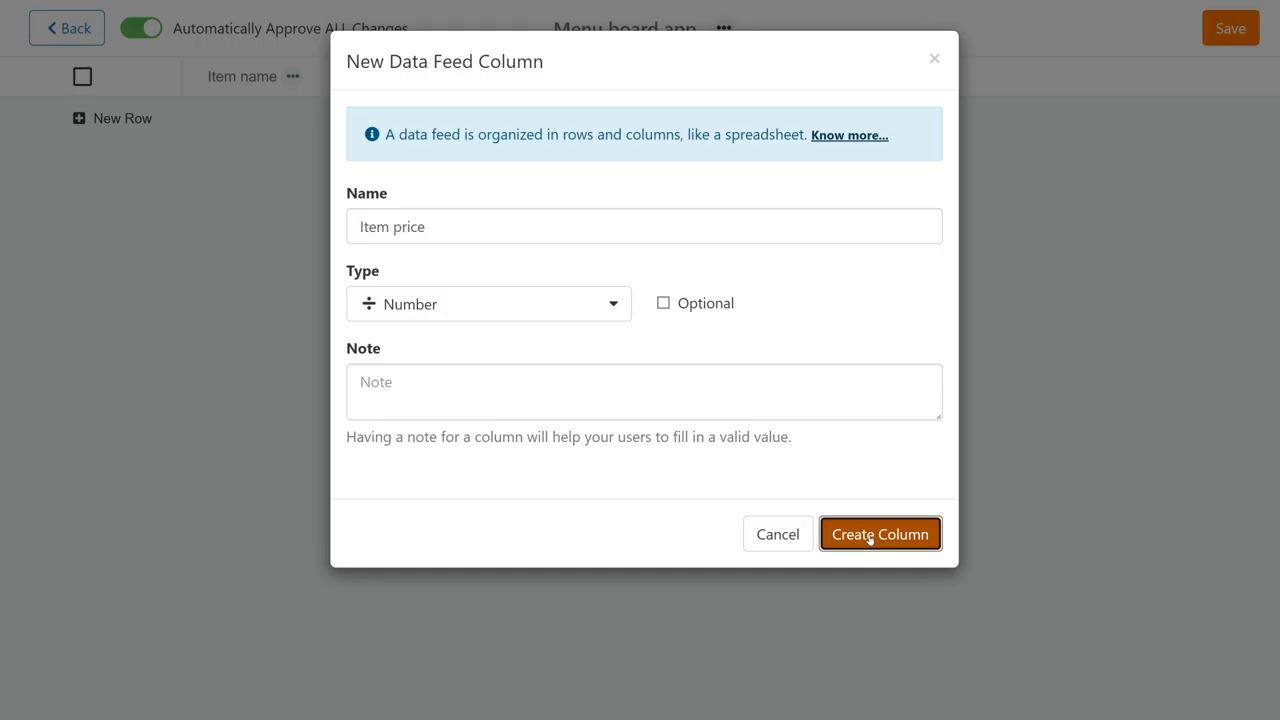
click(880, 532)
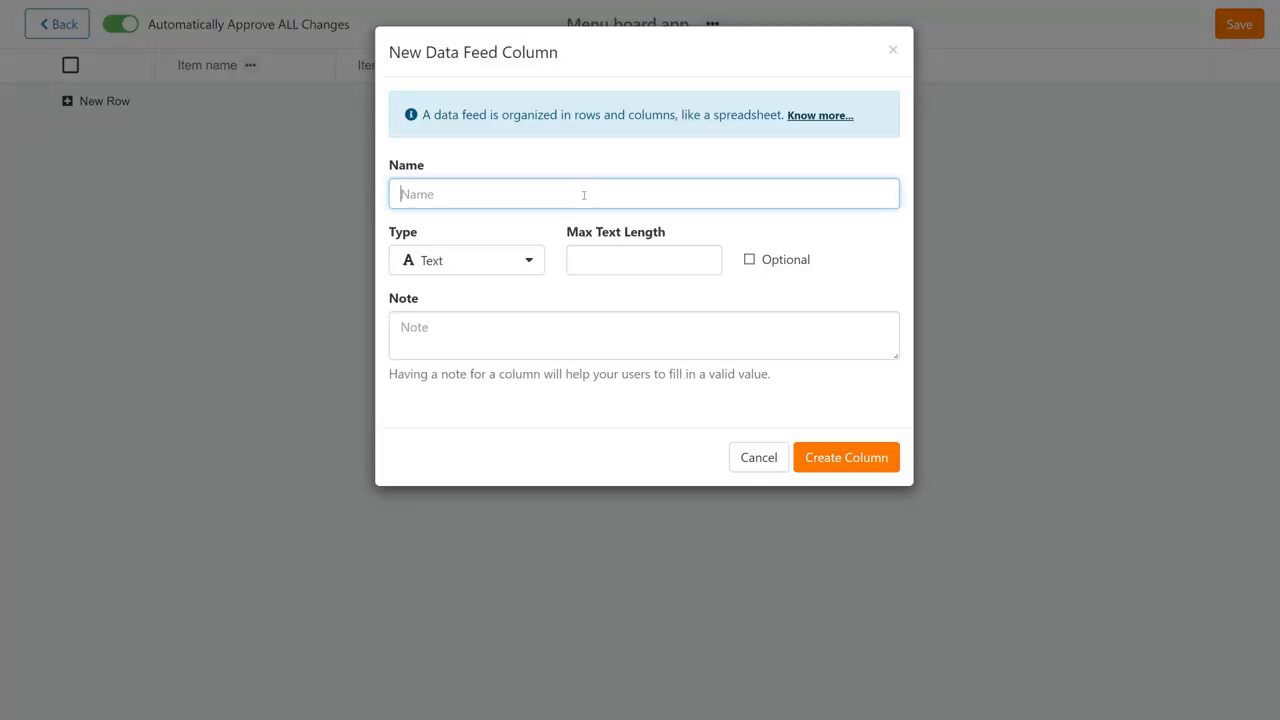
Step: Add 'Special offer image' and optional 'Item icon' image columns to the feed
text(Special offer ima)
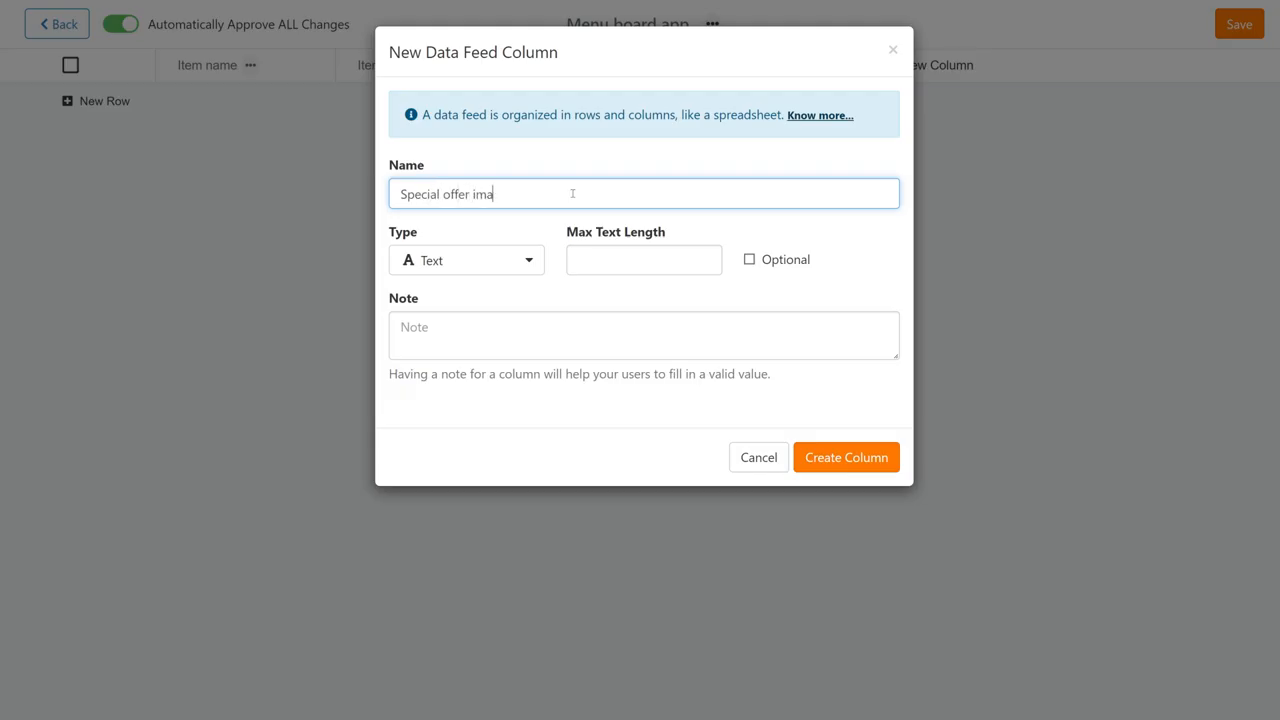
click(844, 456)
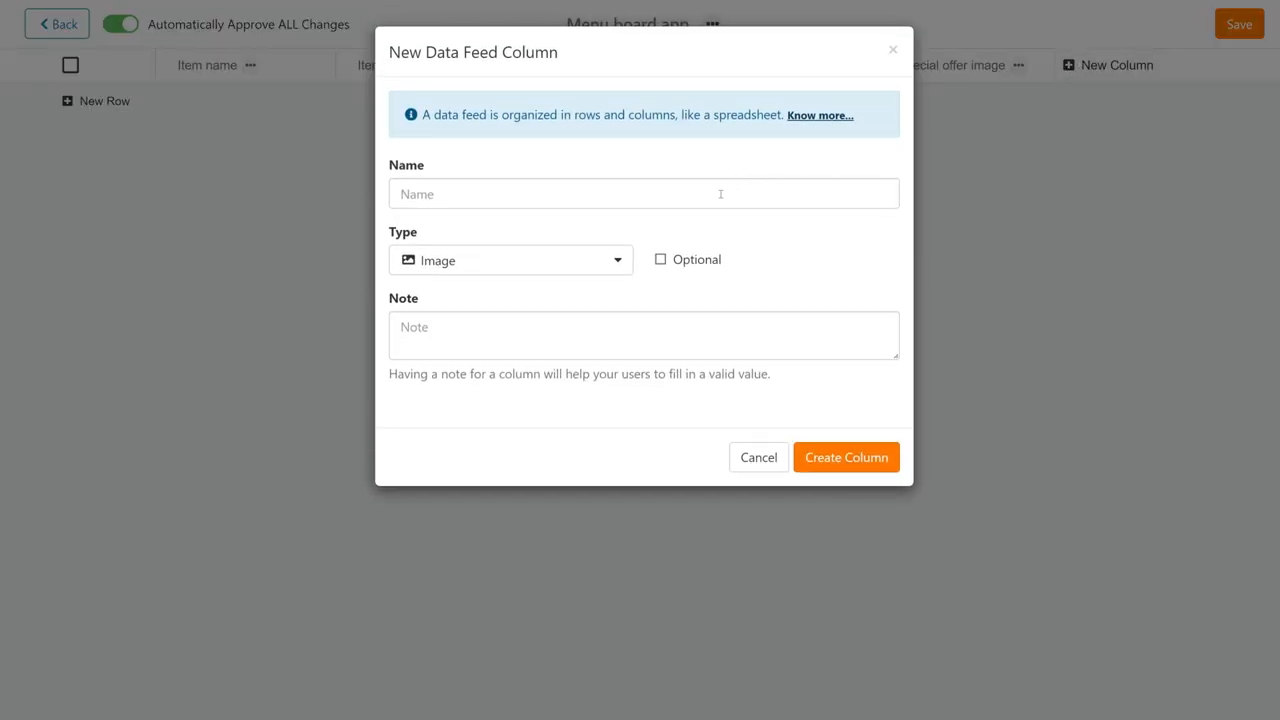
text(Item icon)
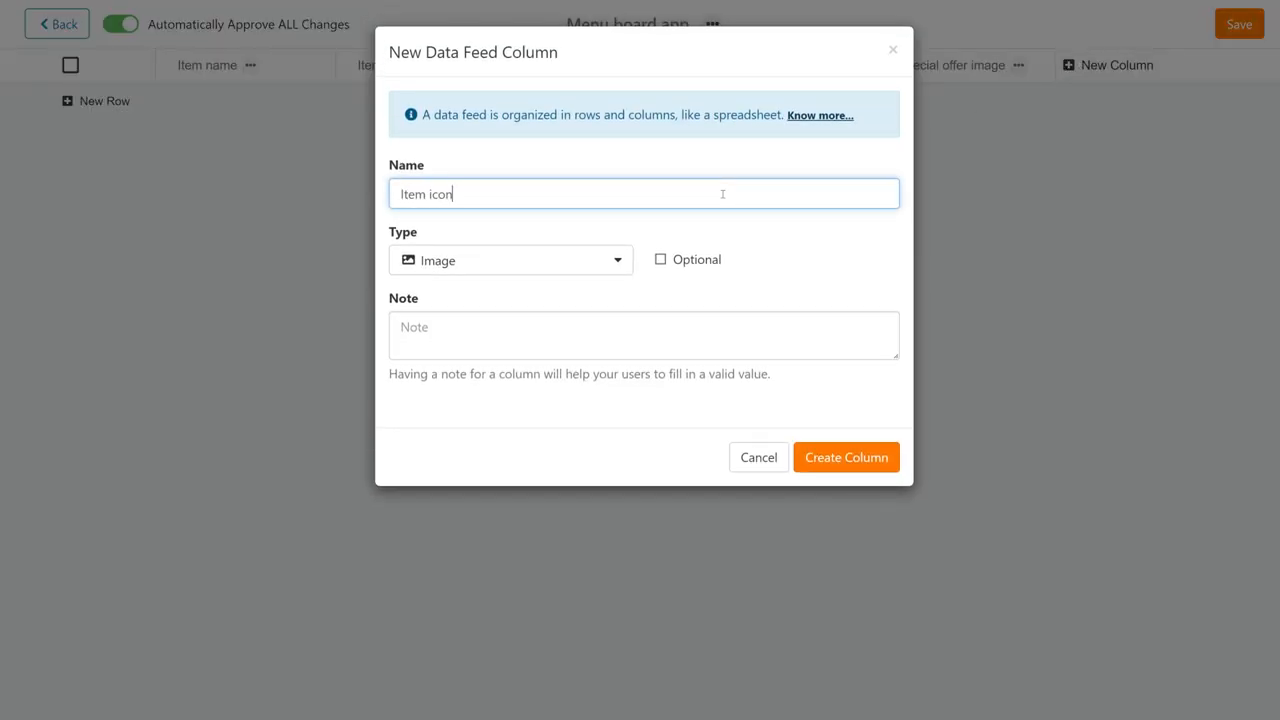
click(844, 456)
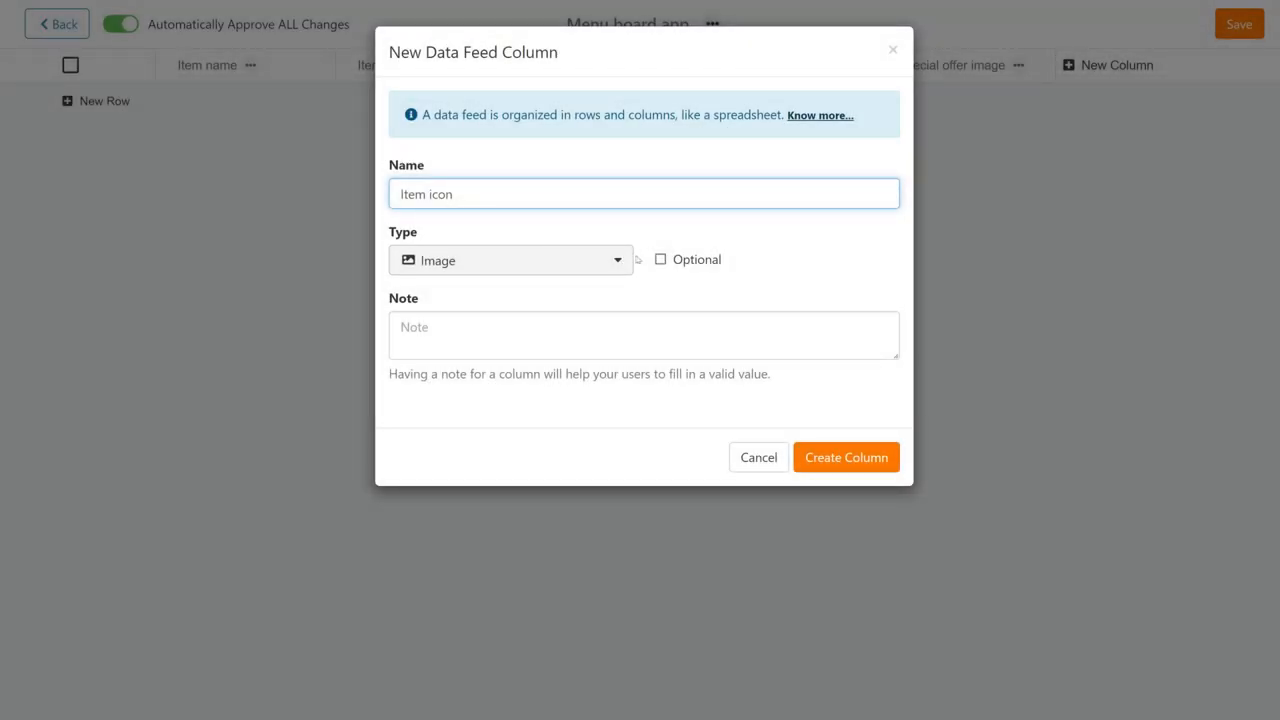
click(660, 260)
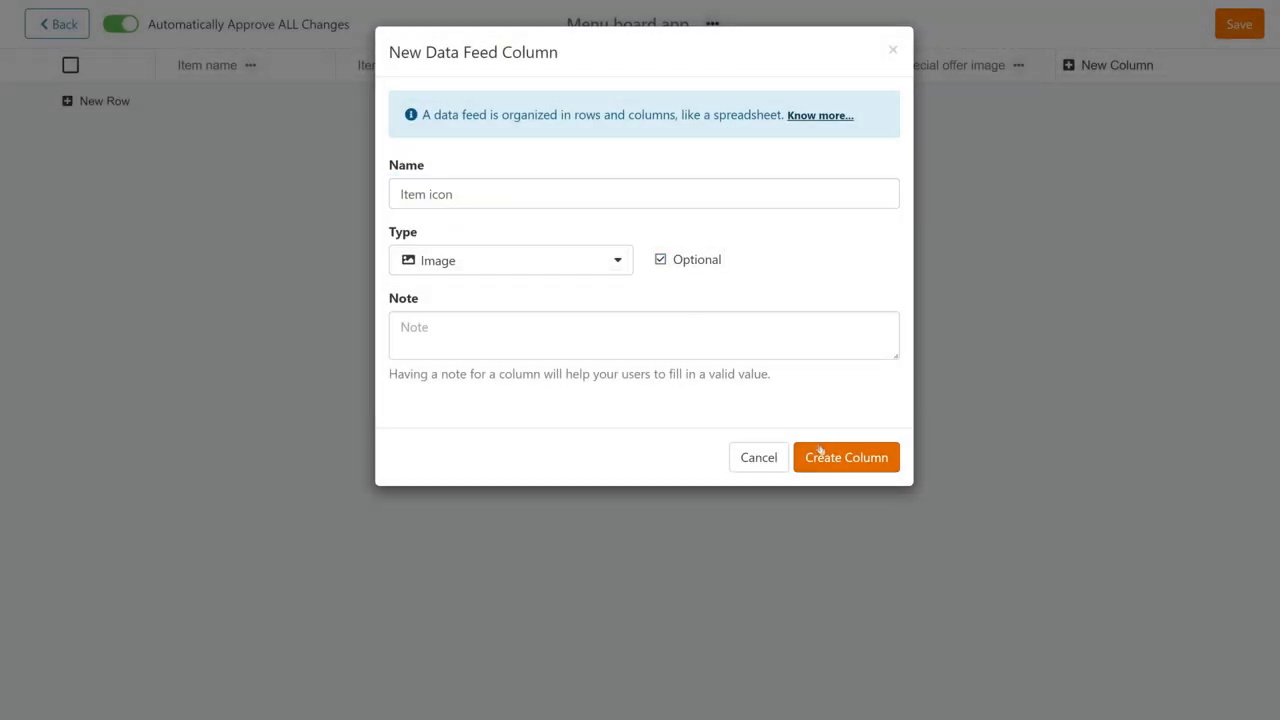
click(844, 456)
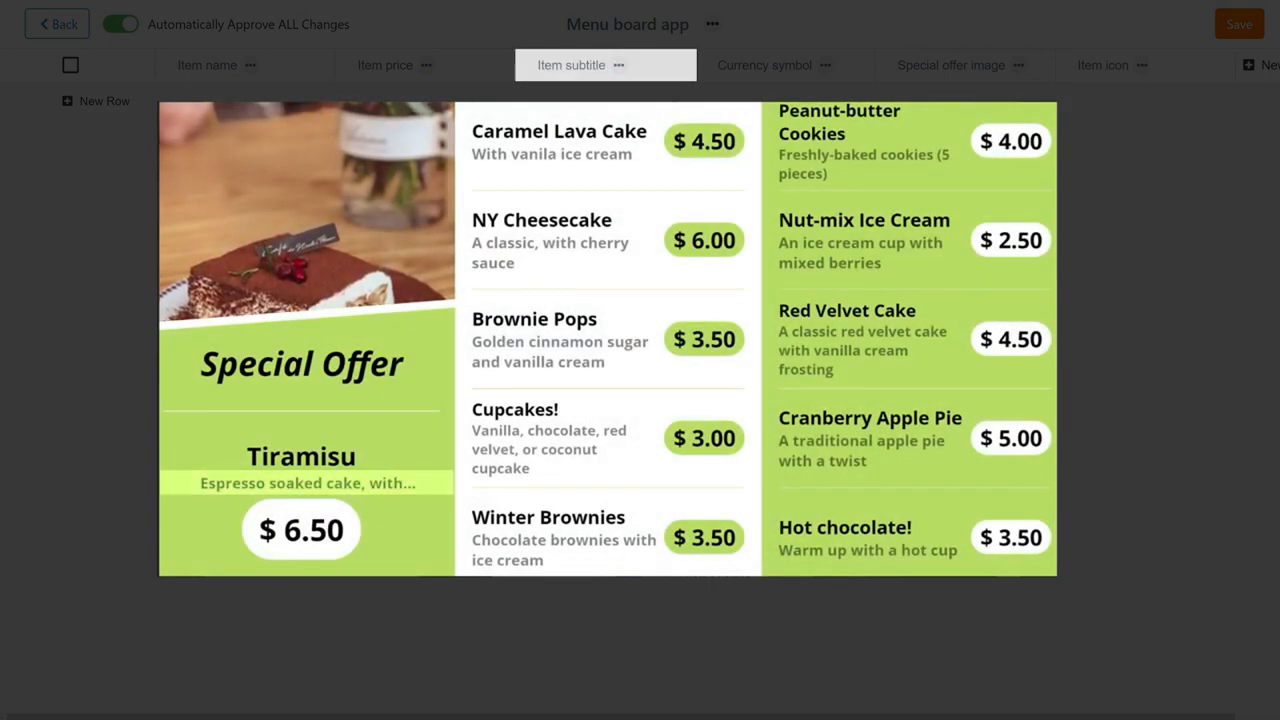
Step: Add a 'Special offer toggle' on/off column to the feed
click(764, 64)
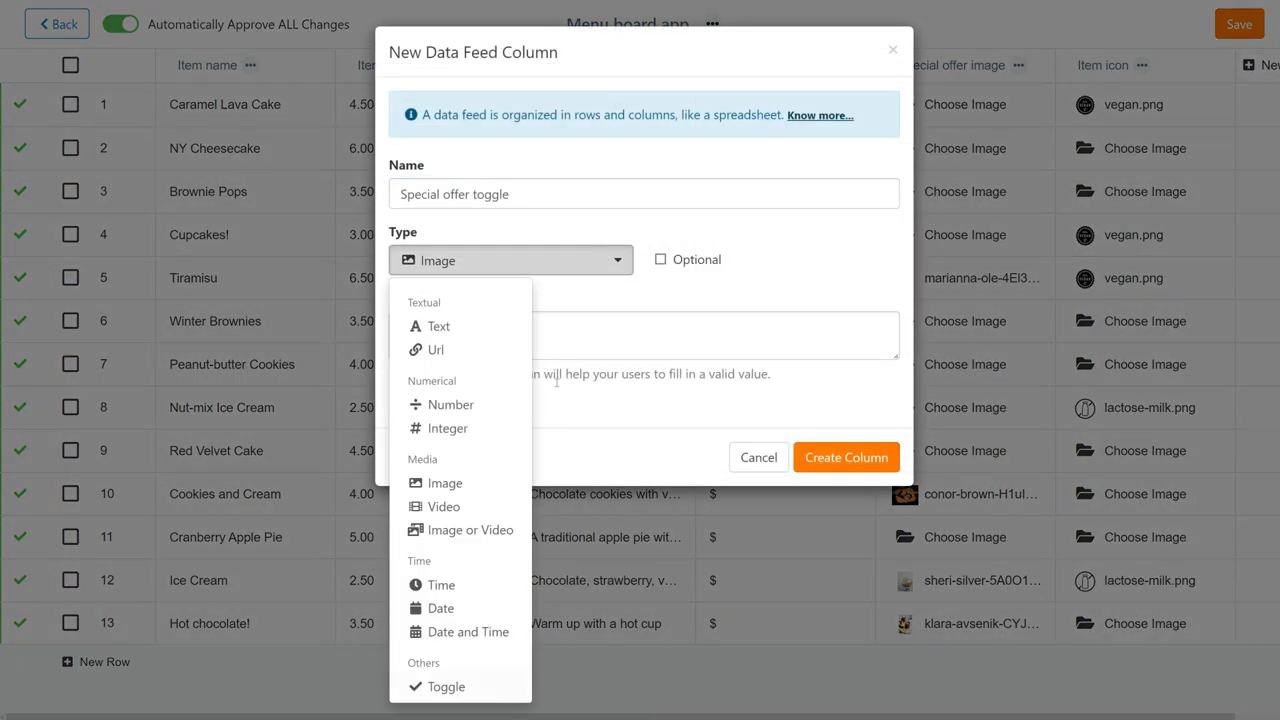
click(446, 686)
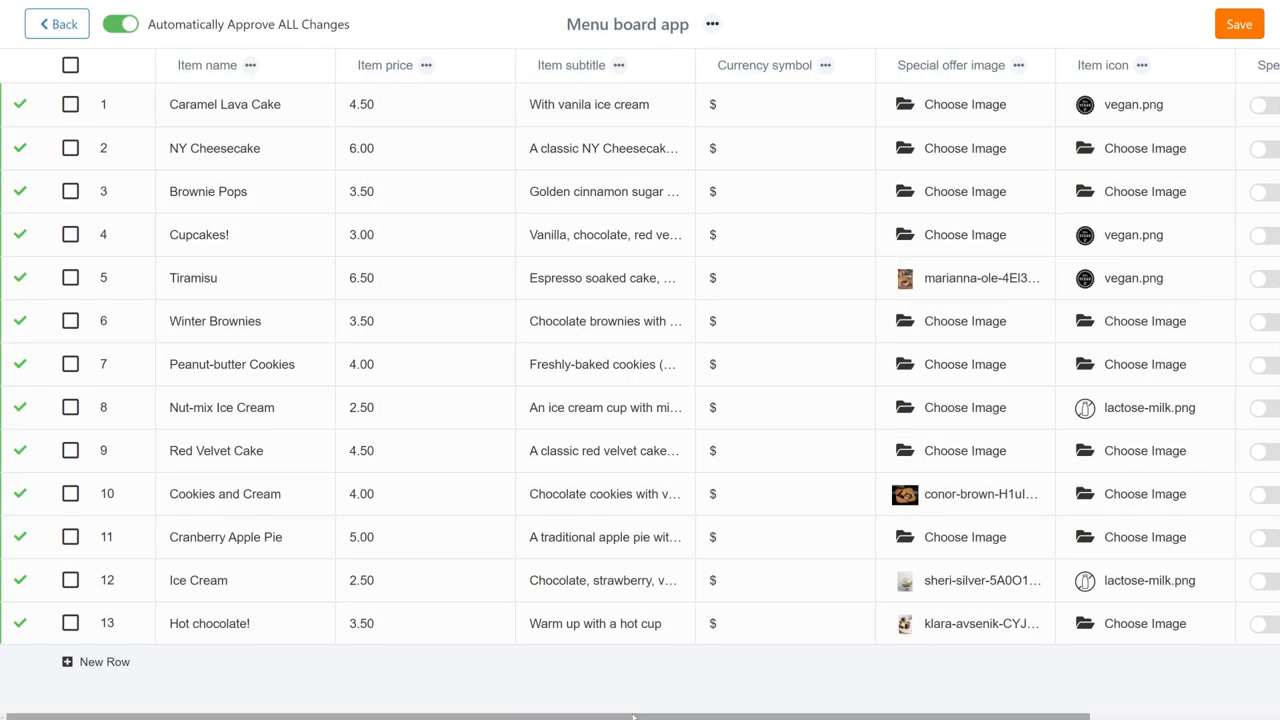
scroll(right, 3)
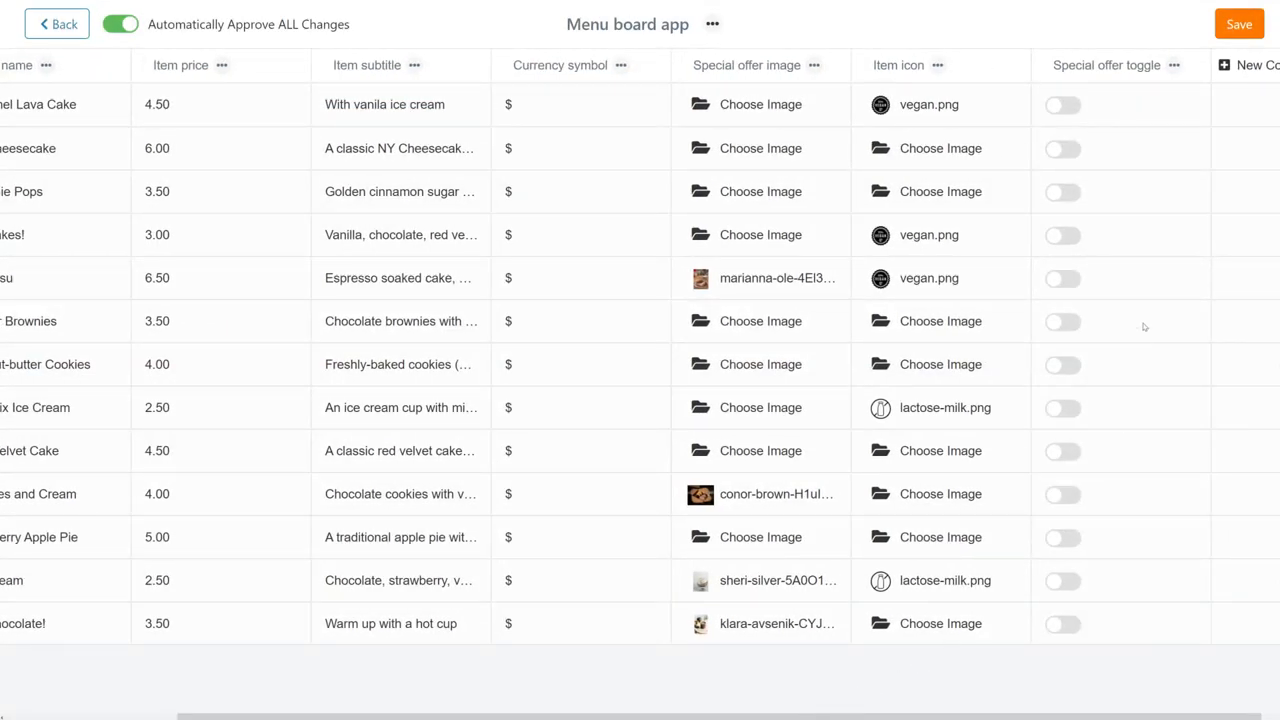
Step: Switch the special offer on for Cookies and Cream and Ice Cream, save, and return to the folder
click(1062, 278)
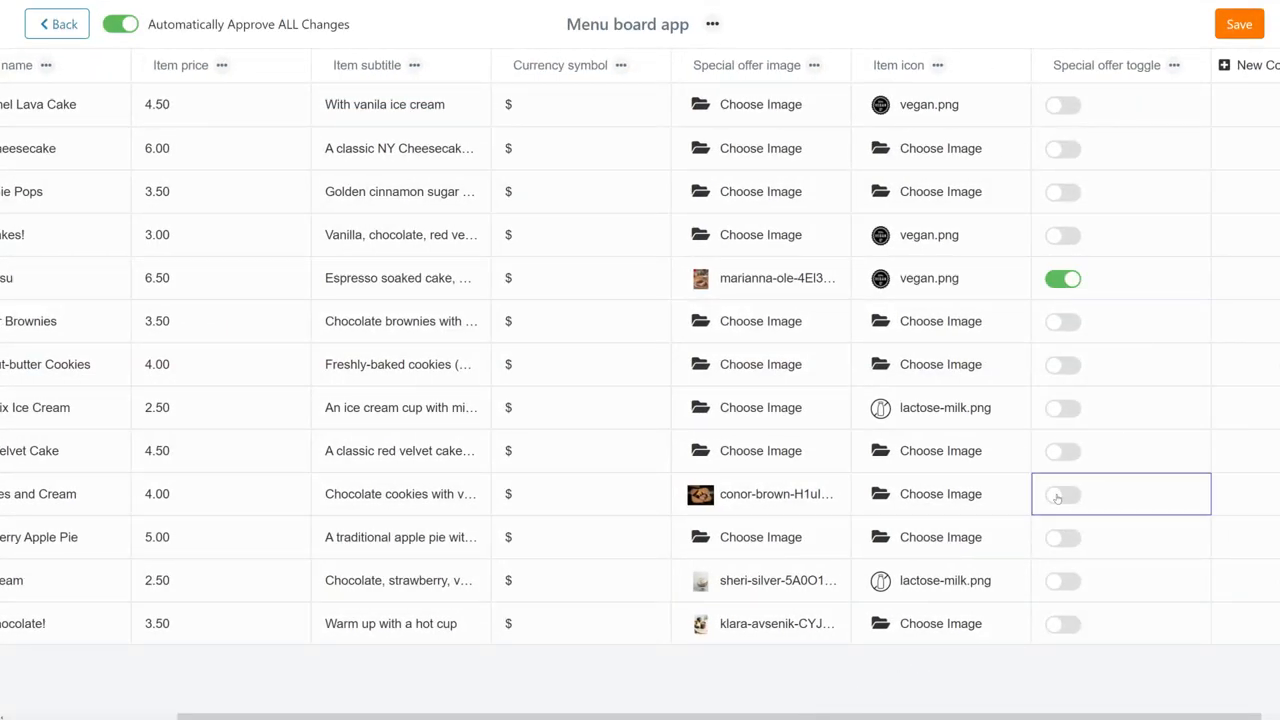
click(1062, 494)
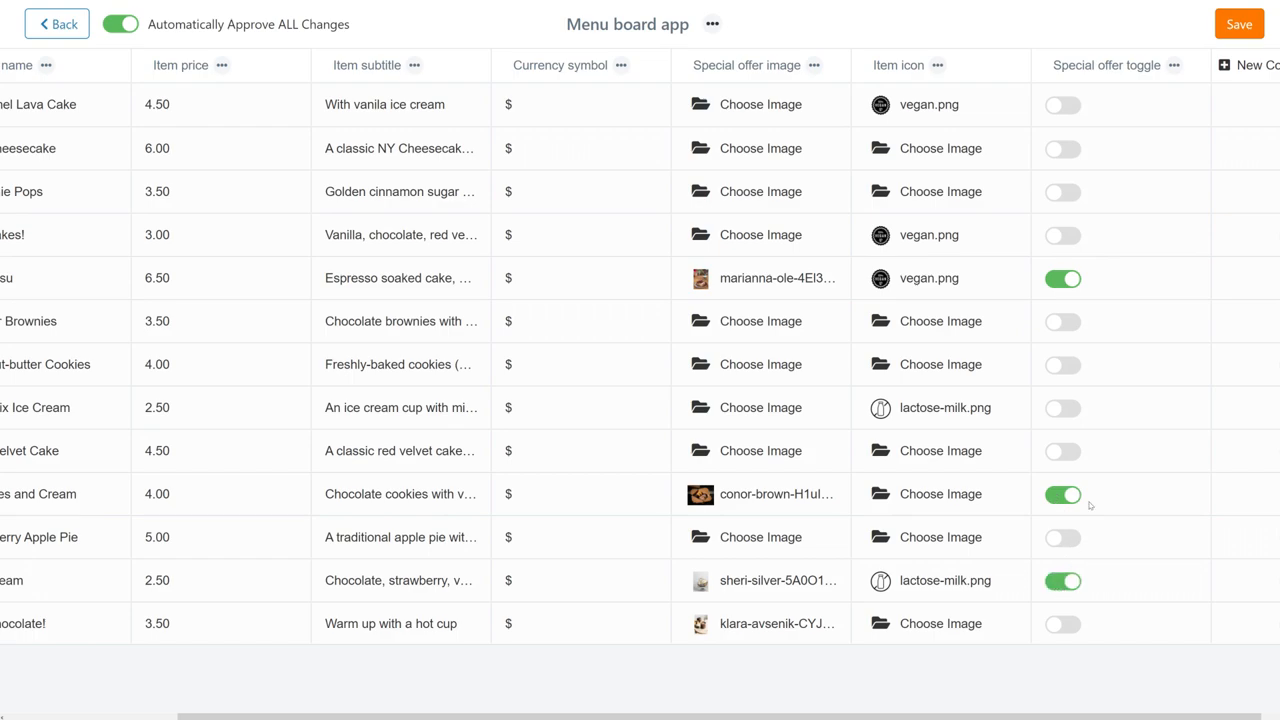
click(56, 24)
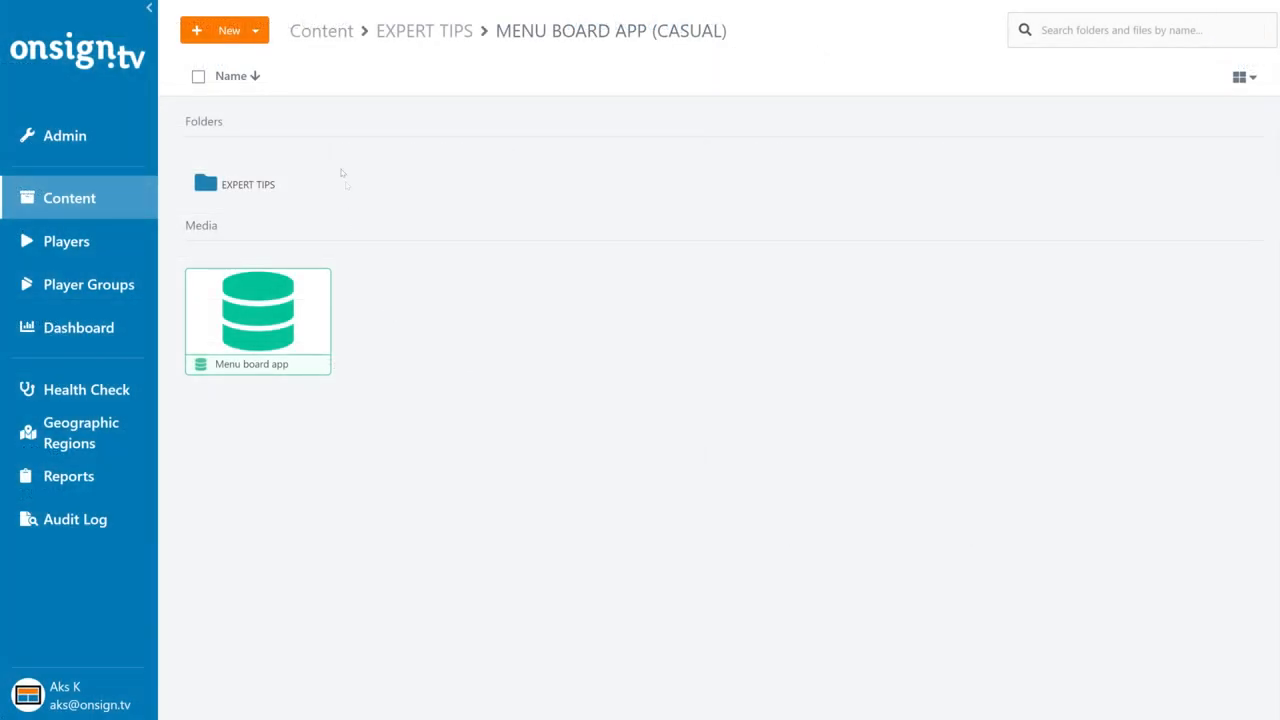
Step: Create a new Menu Board - Casual app using the 'Menu board app' feed as its data source
click(228, 30)
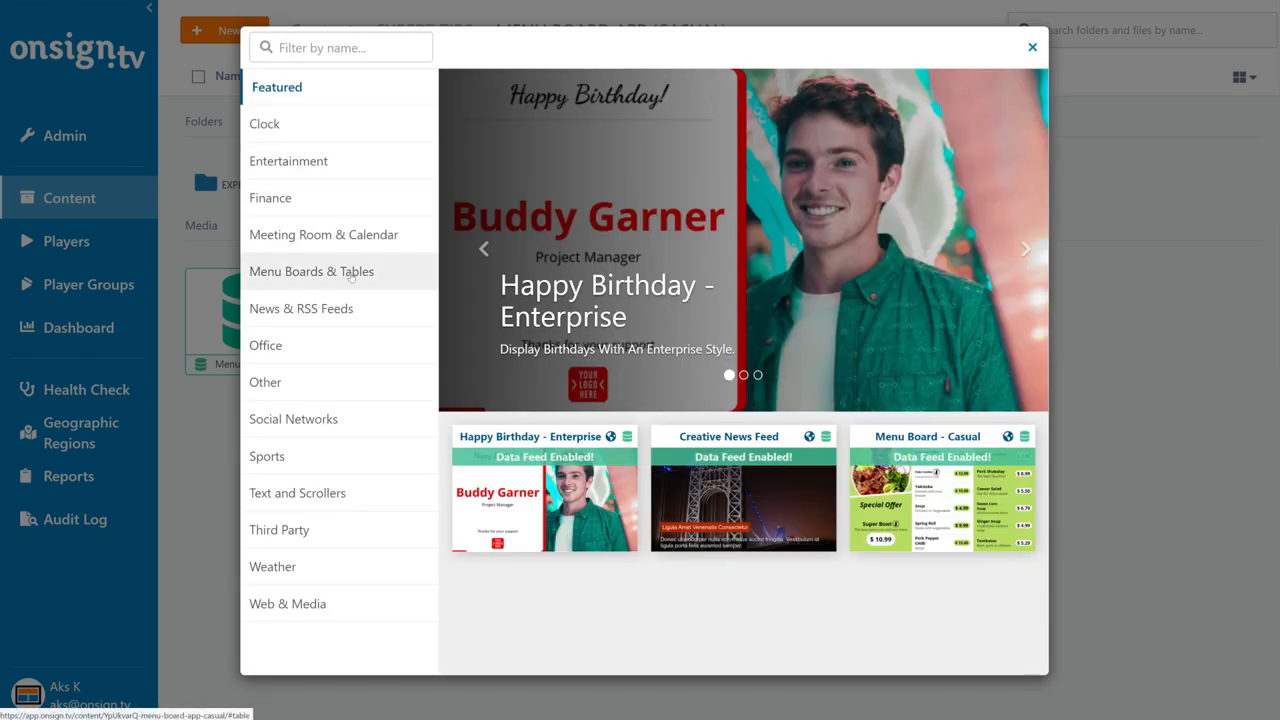
click(940, 490)
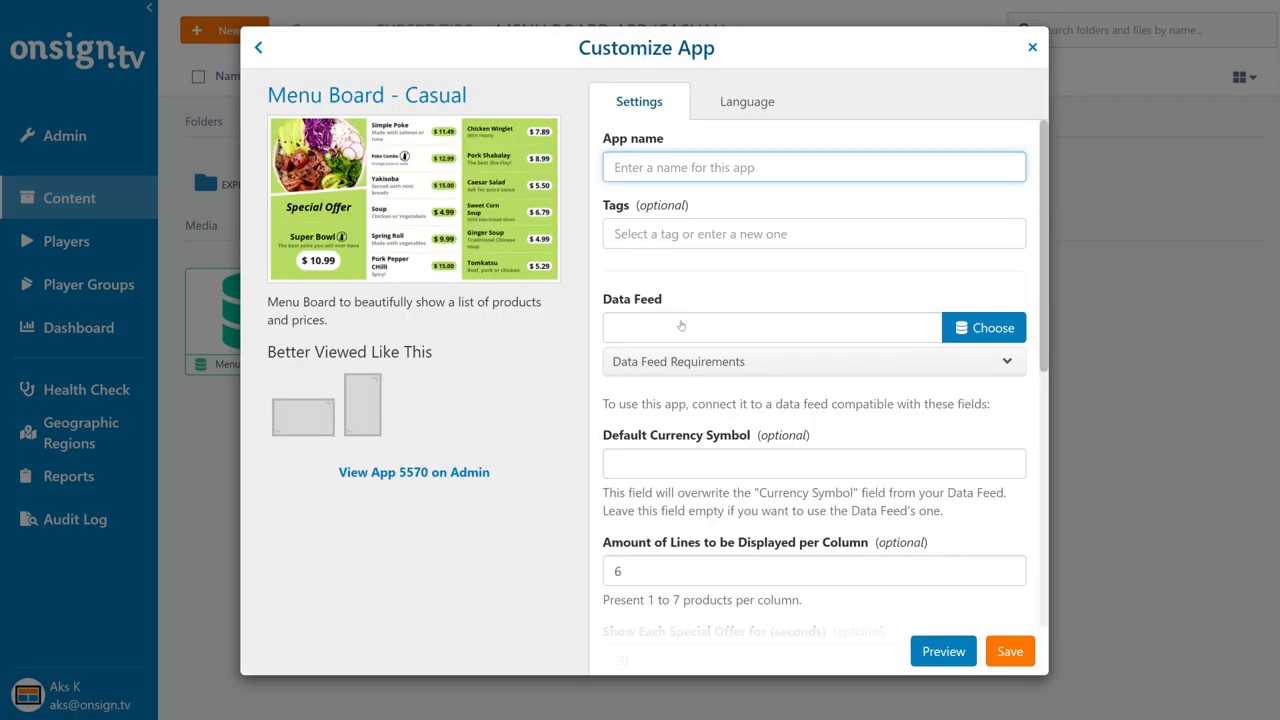
click(984, 328)
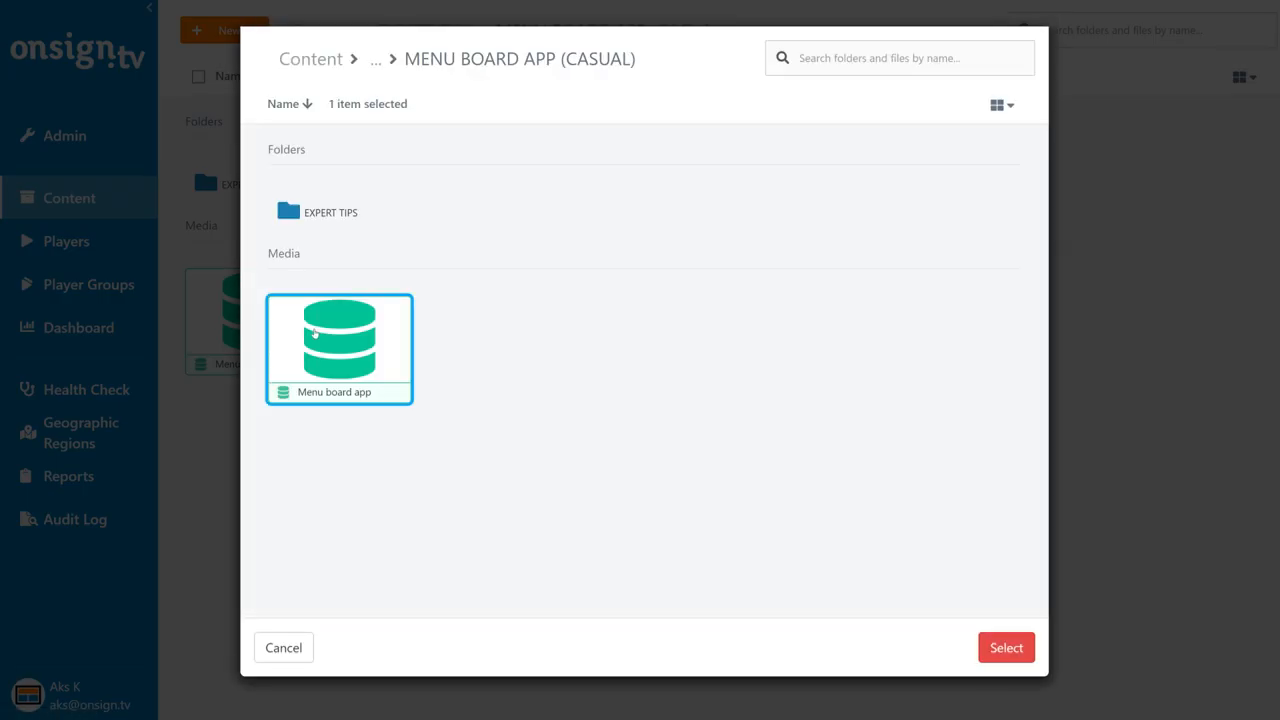
click(1004, 648)
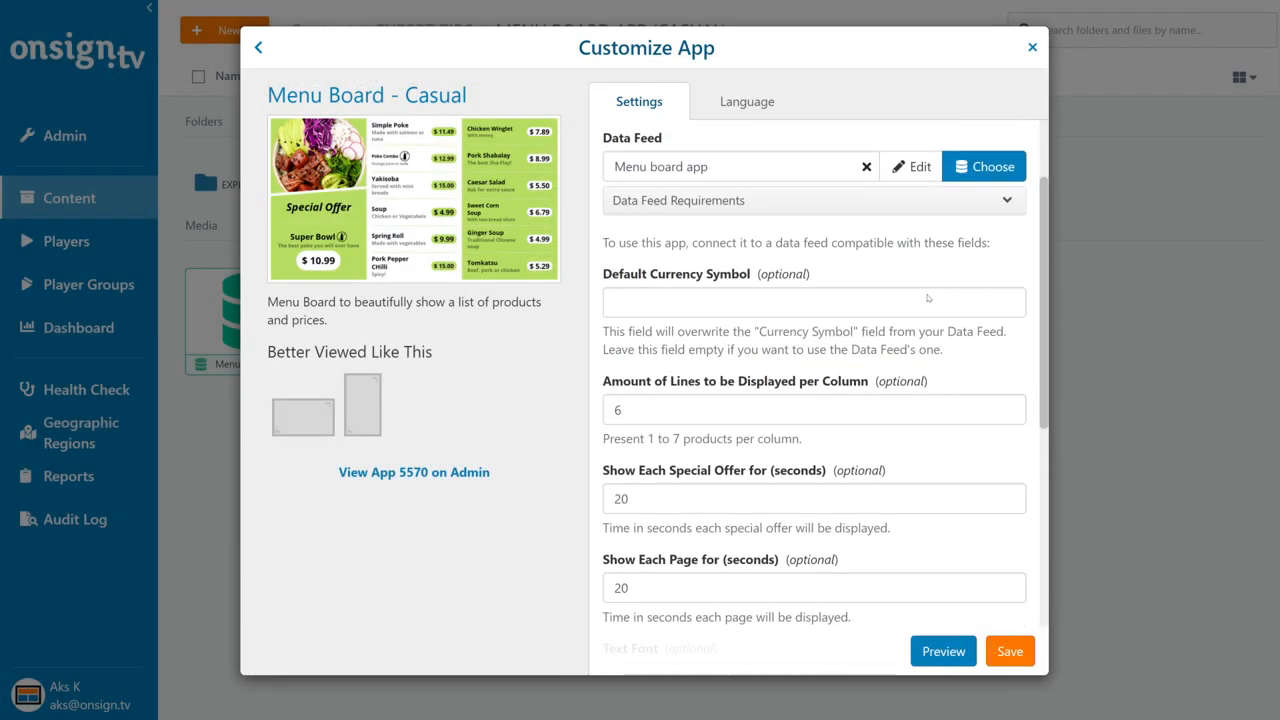
Step: Tick Disable Special Offer, then untick it so special offers stay shown
scroll(down, 3)
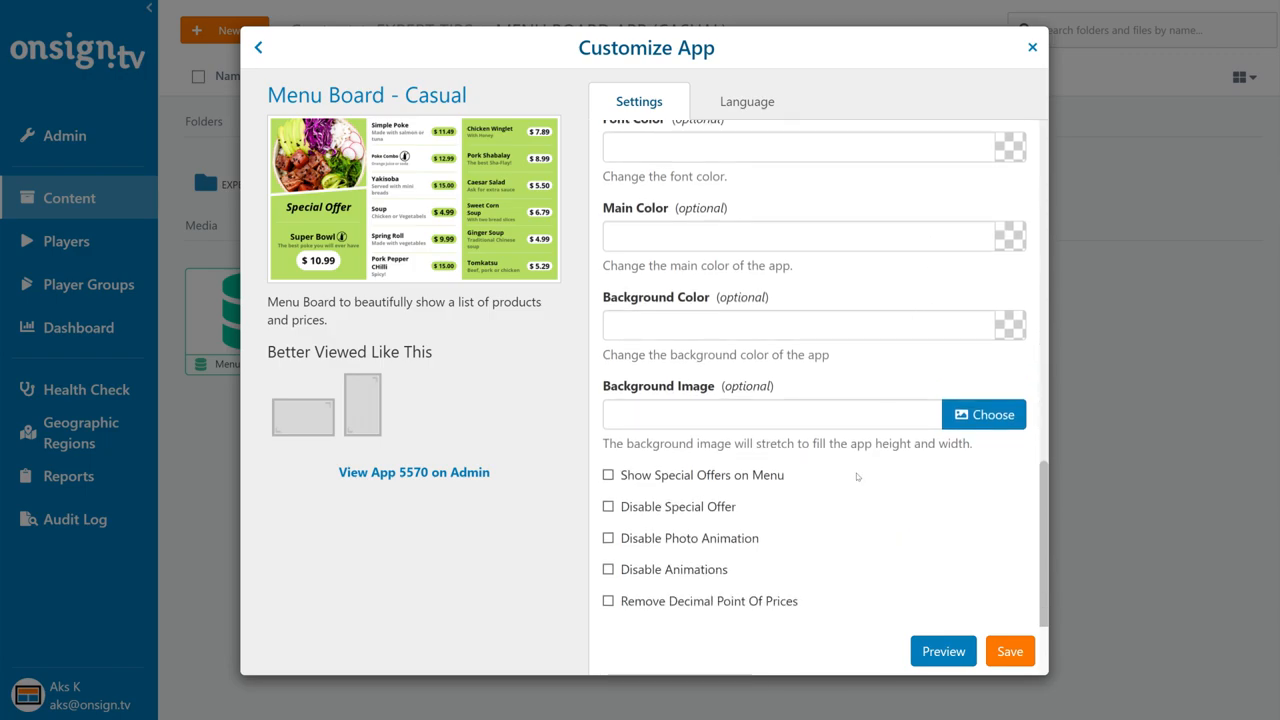
click(608, 506)
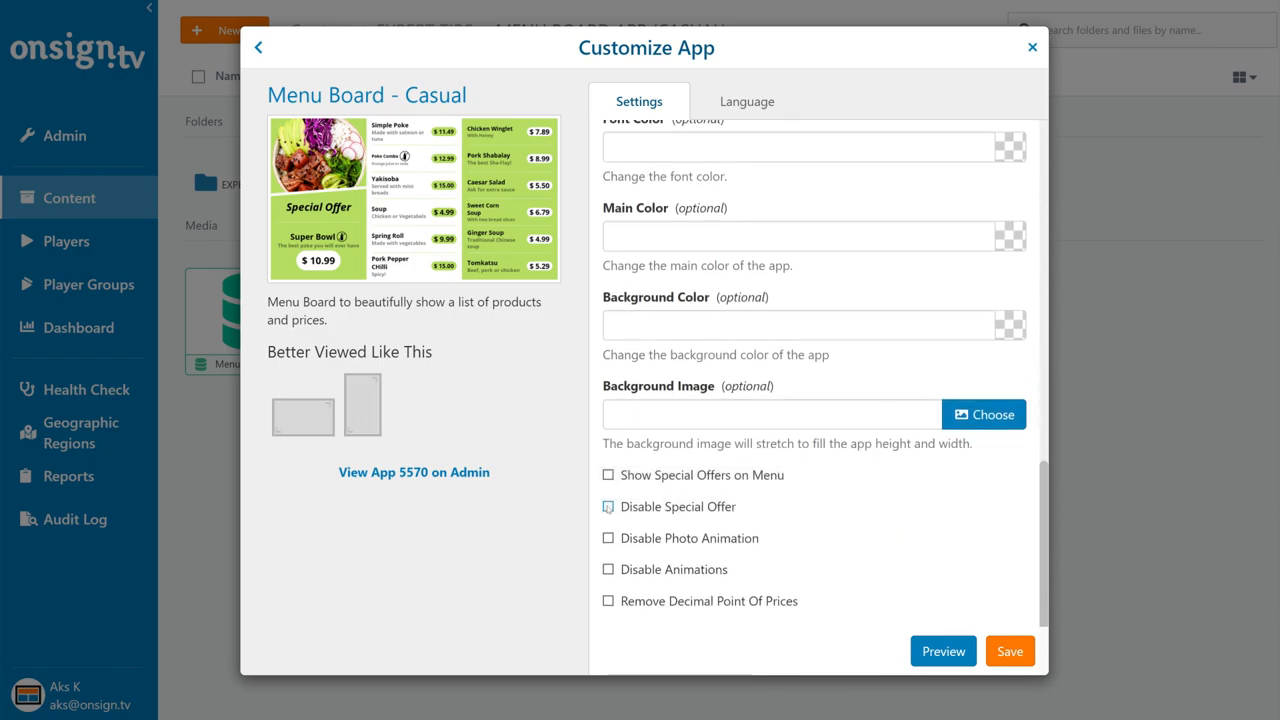
click(942, 652)
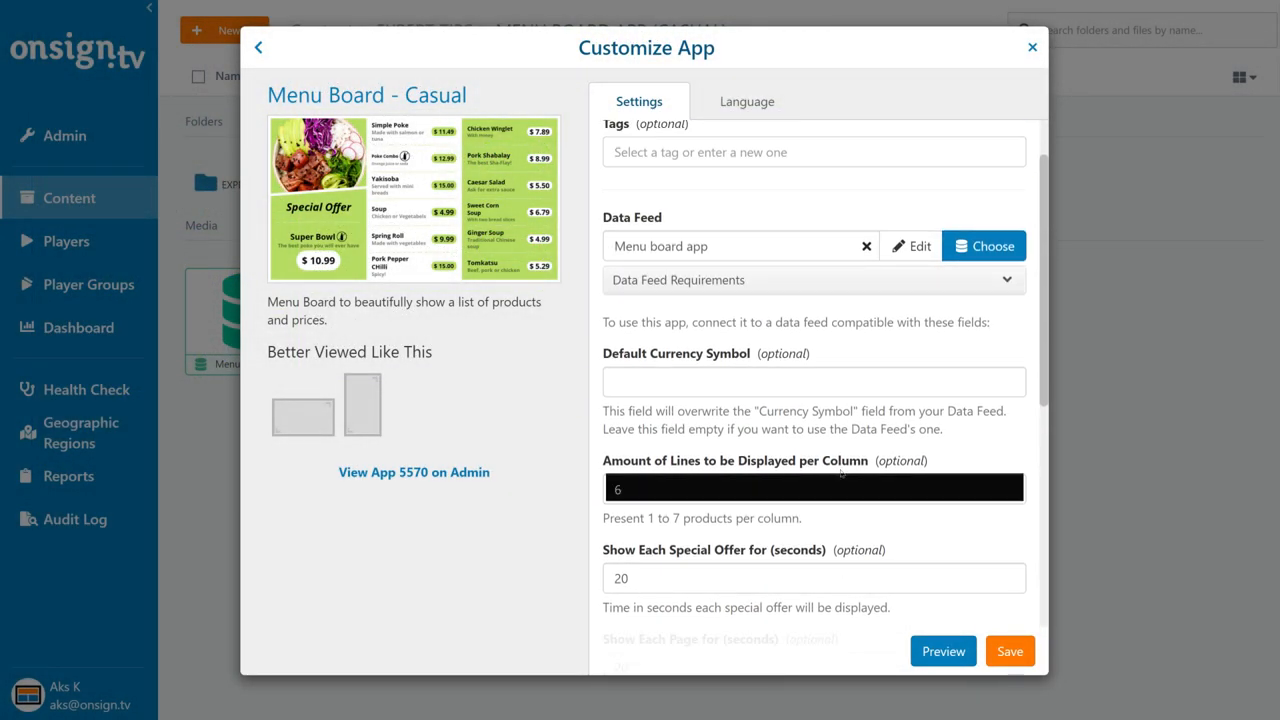
Step: Review the connected feed's menu item rows from the app's data feed editor
click(812, 488)
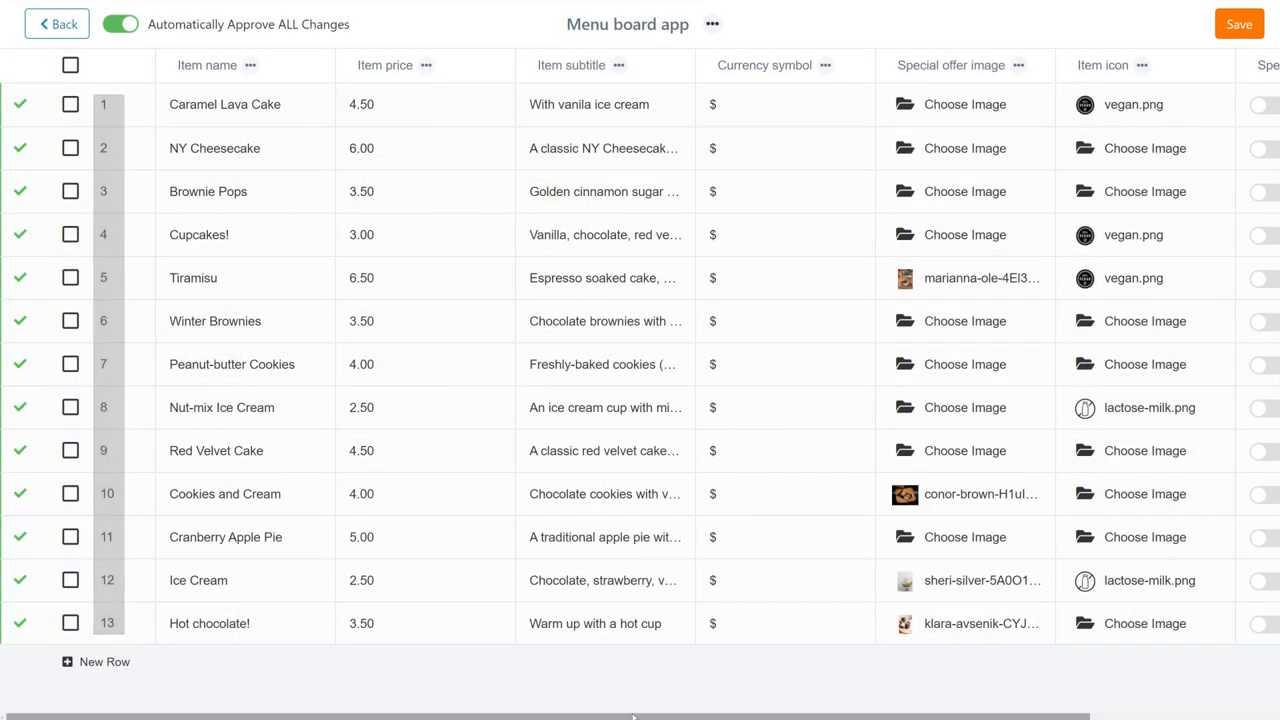
scroll(right, 3)
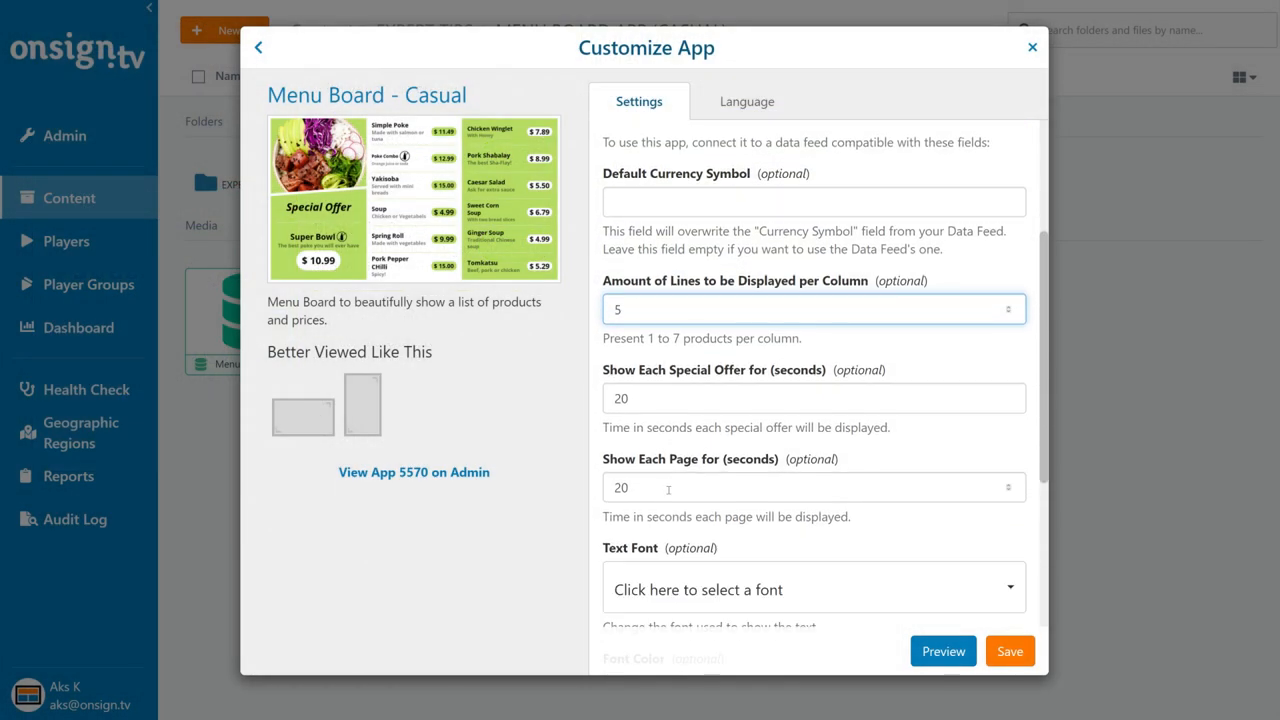
Step: Show the app's Language settings with English selected and default labels
scroll(down, 3)
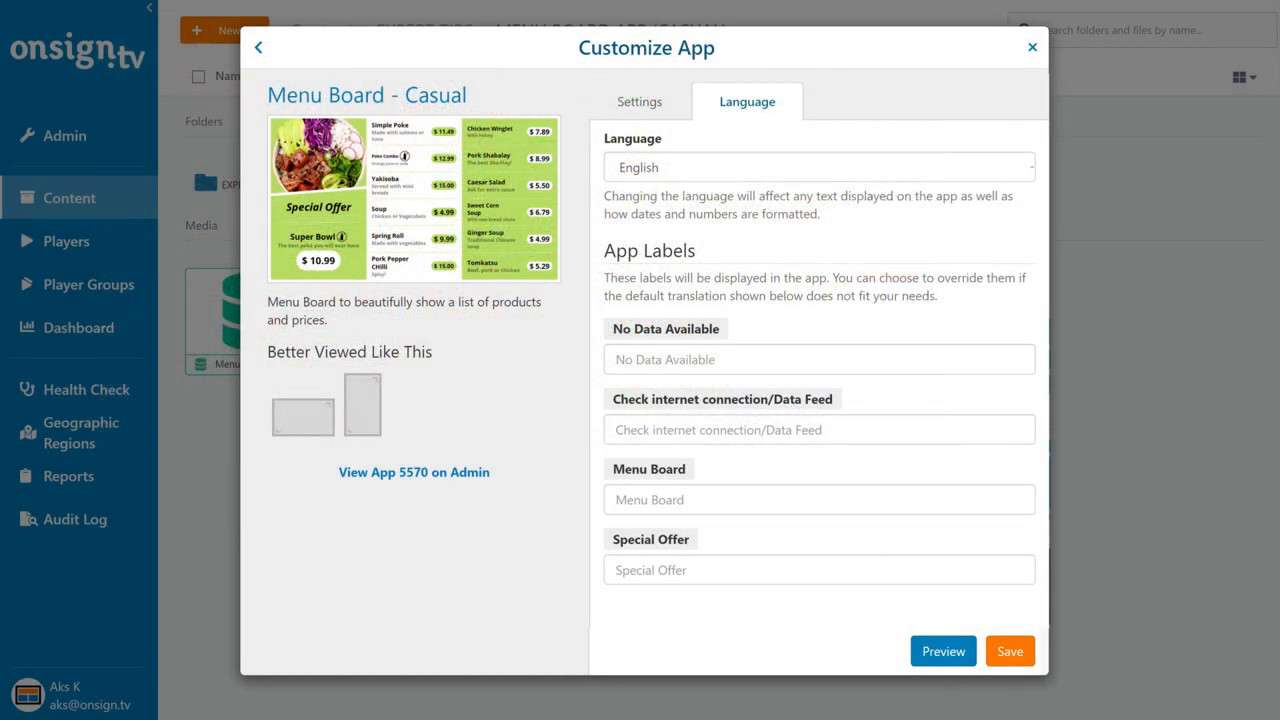
click(818, 168)
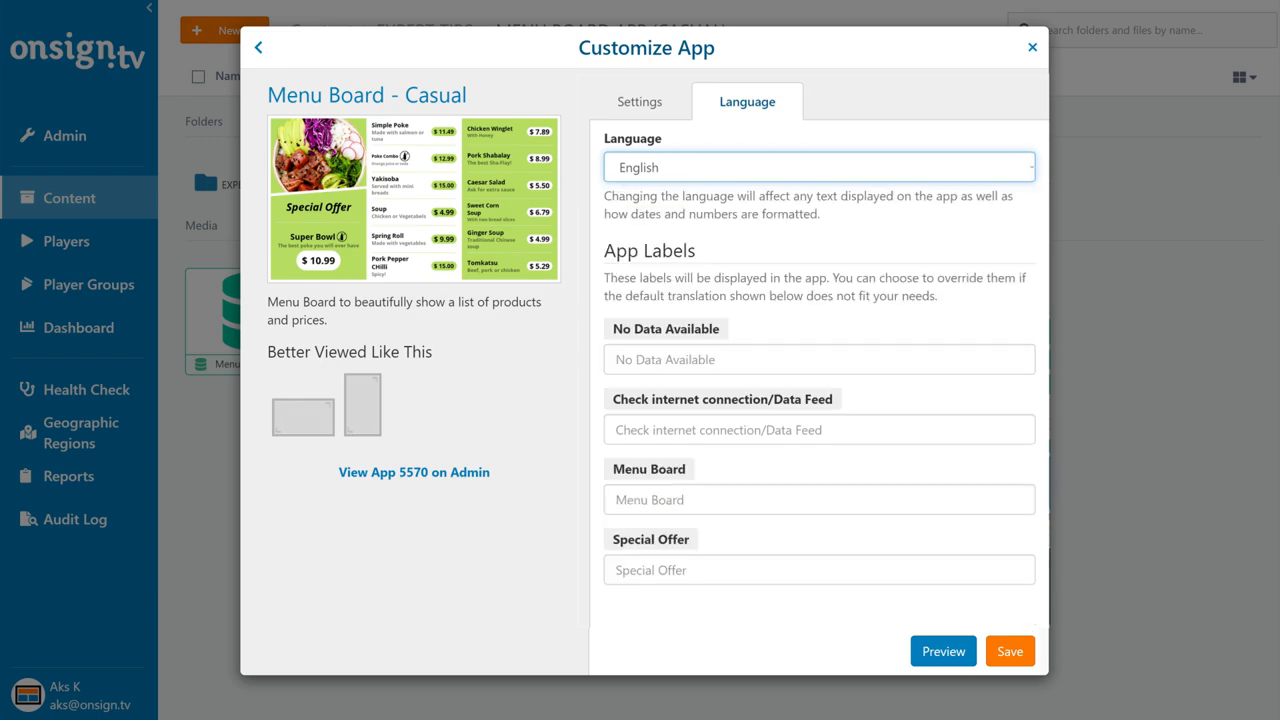
Step: Return to Settings and leave Remove Decimal Point Of Prices unchecked after toggling it
click(640, 100)
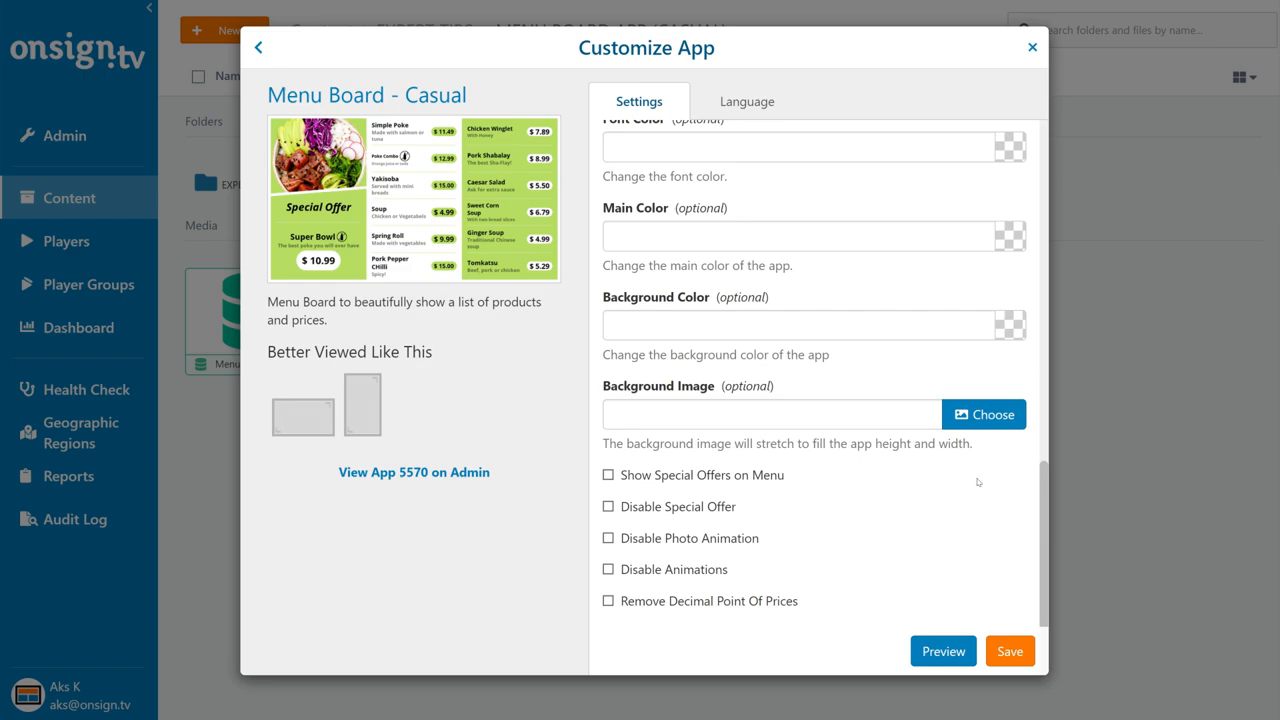
mouse_move(748, 496)
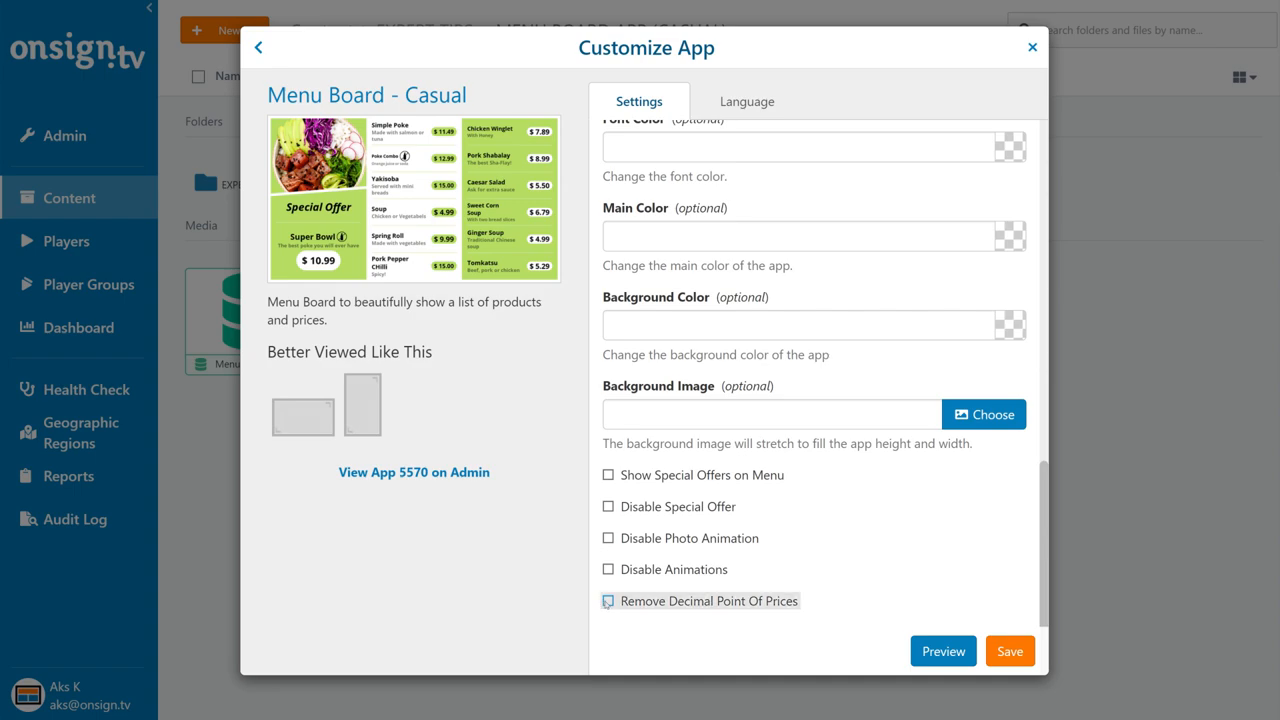
click(608, 600)
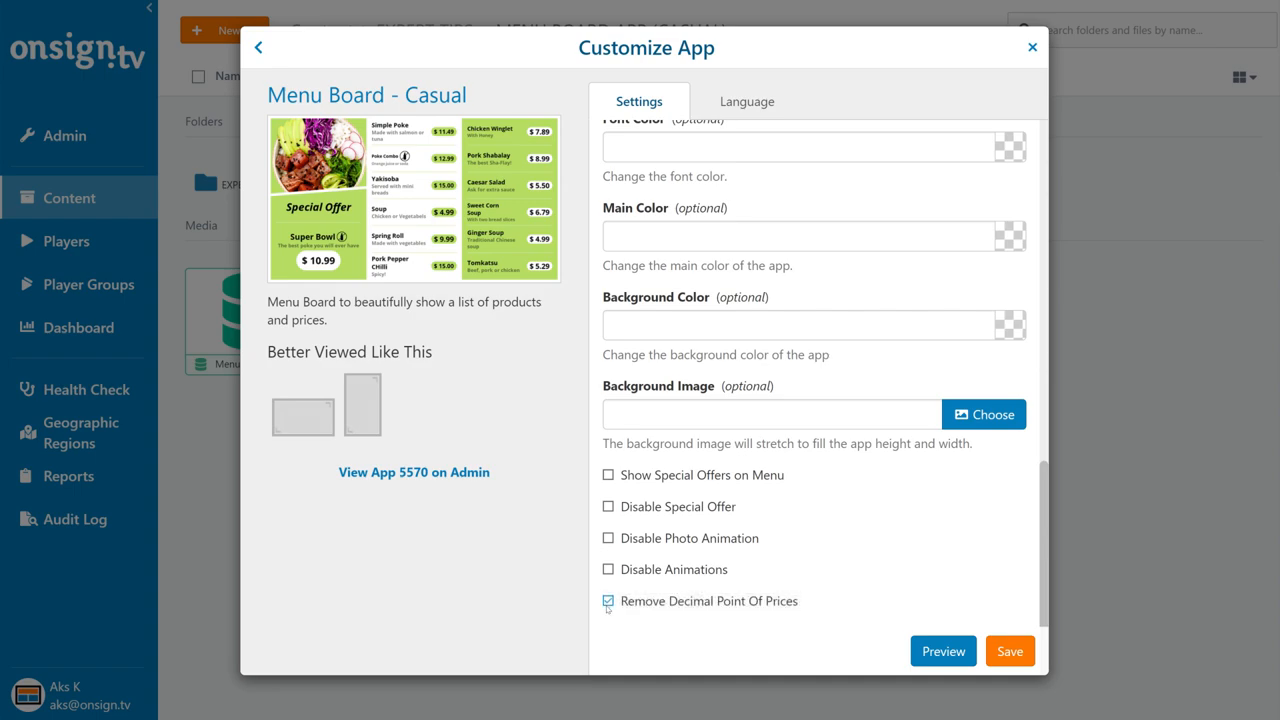
click(608, 600)
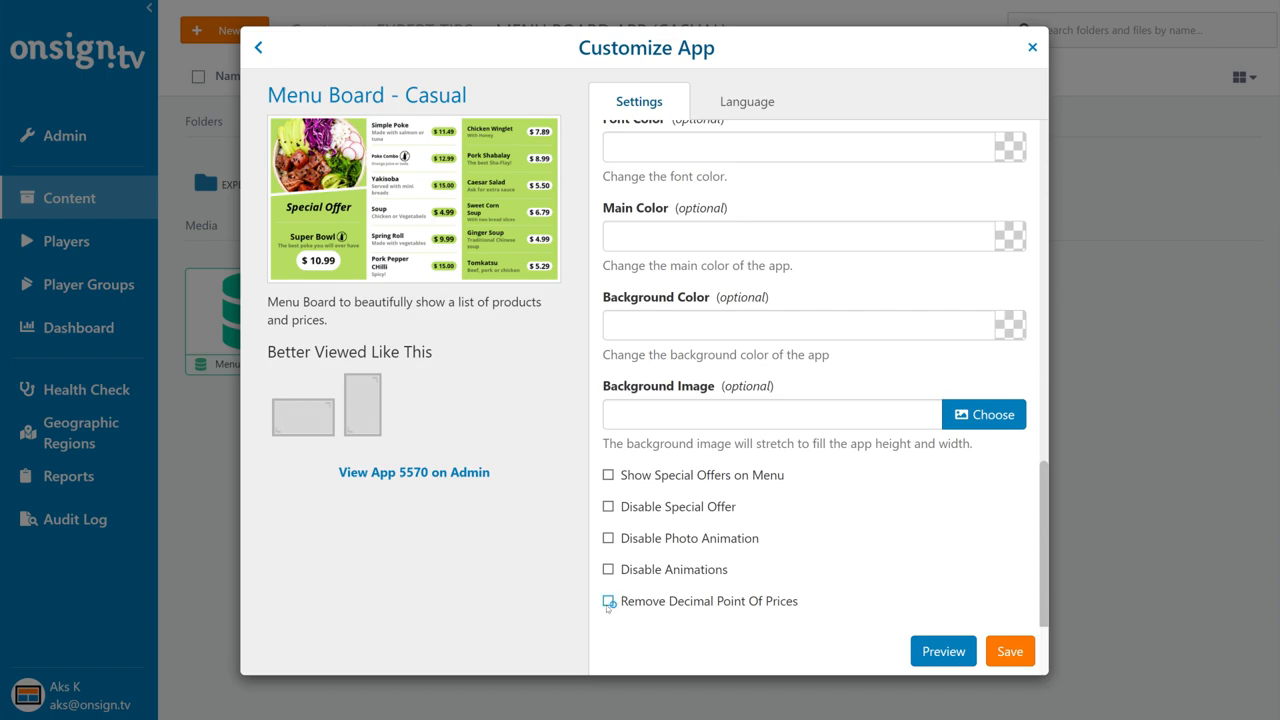
click(608, 600)
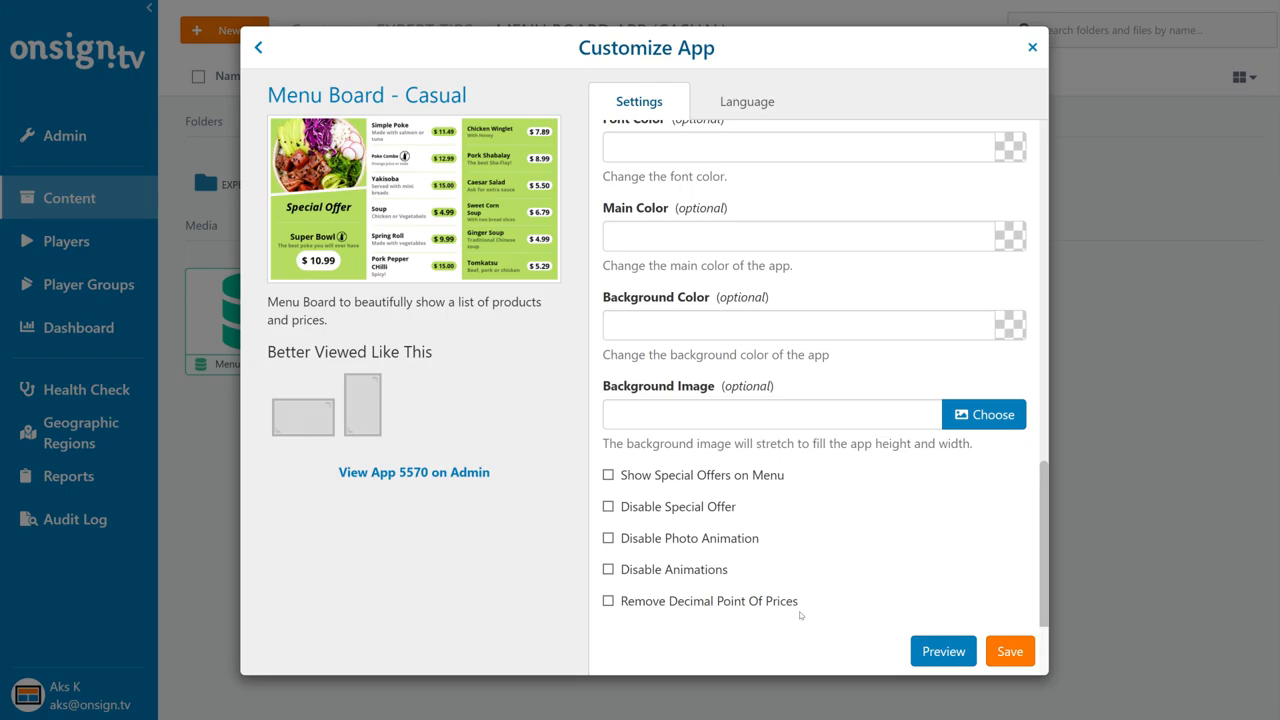
Step: Preview the menu board, then set the Item subtitle column's max text length to 60
click(942, 652)
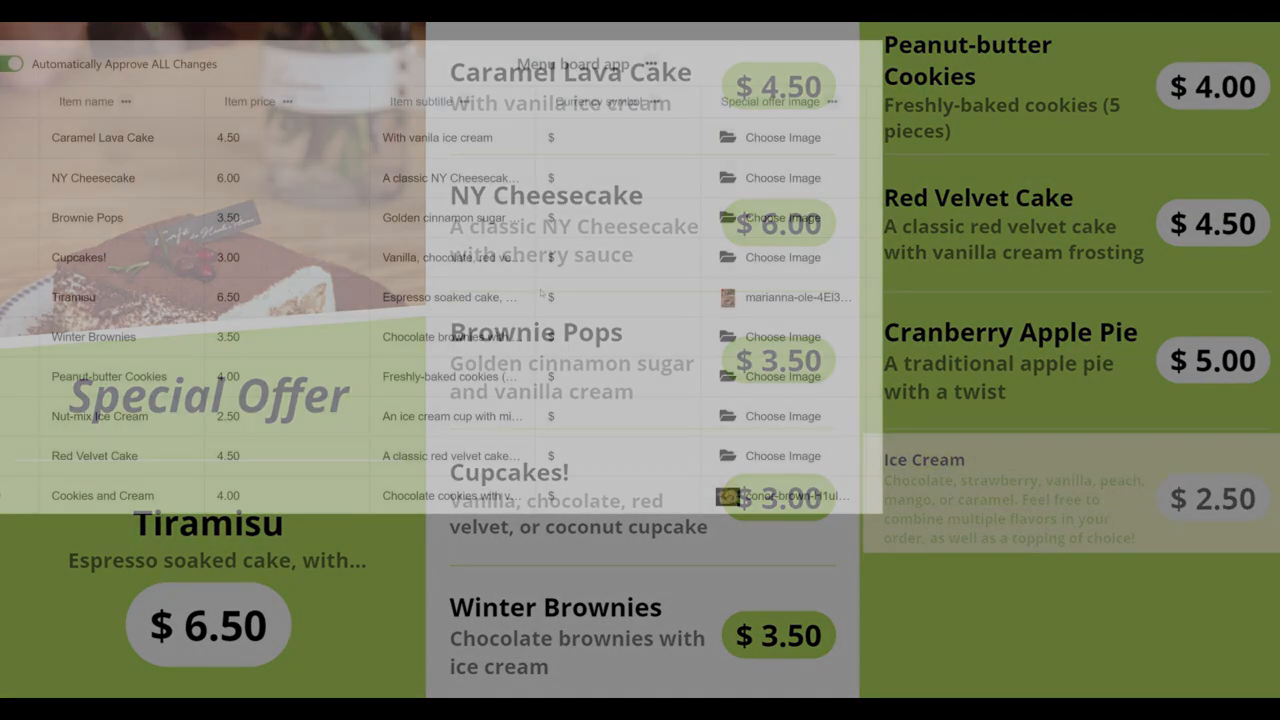
click(464, 100)
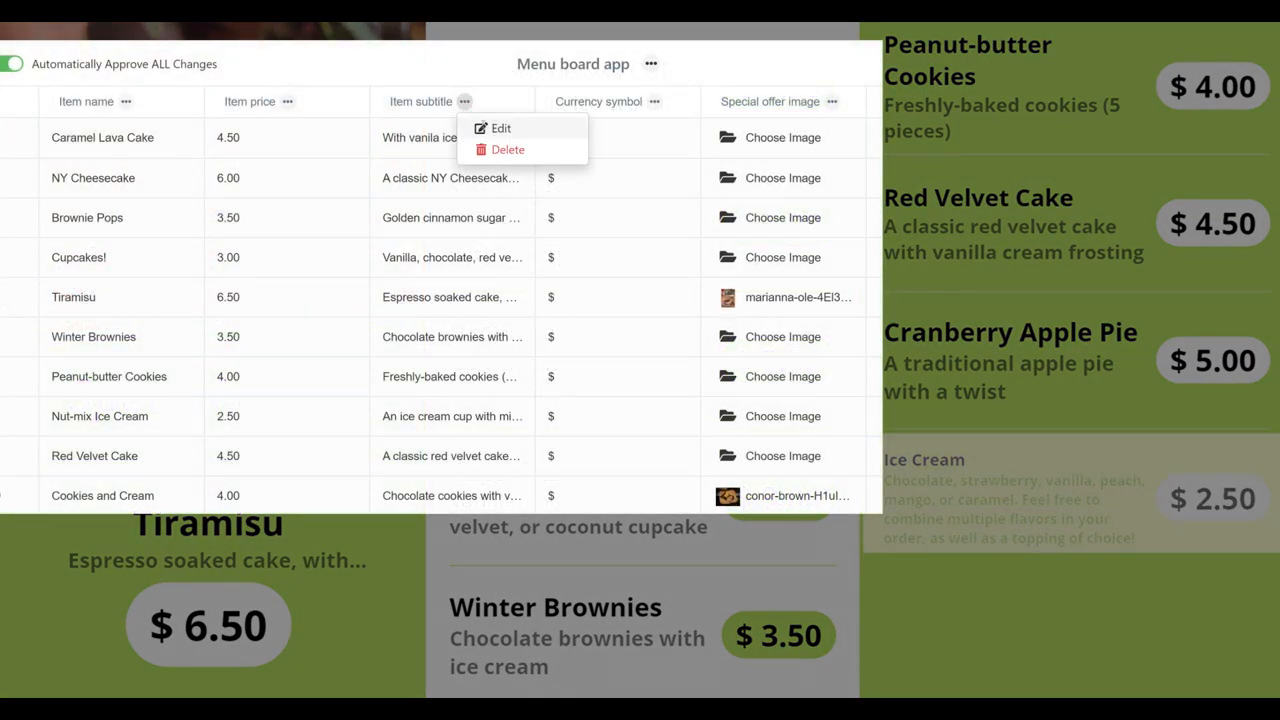
click(500, 128)
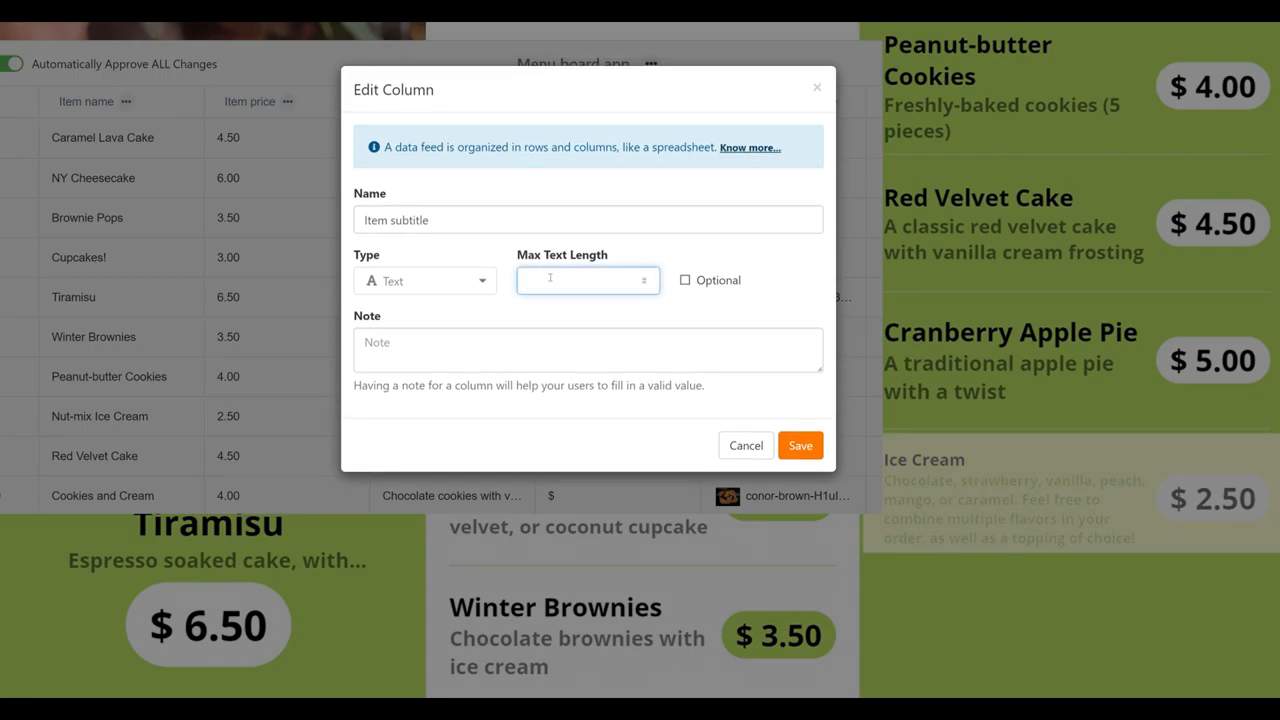
text(60)
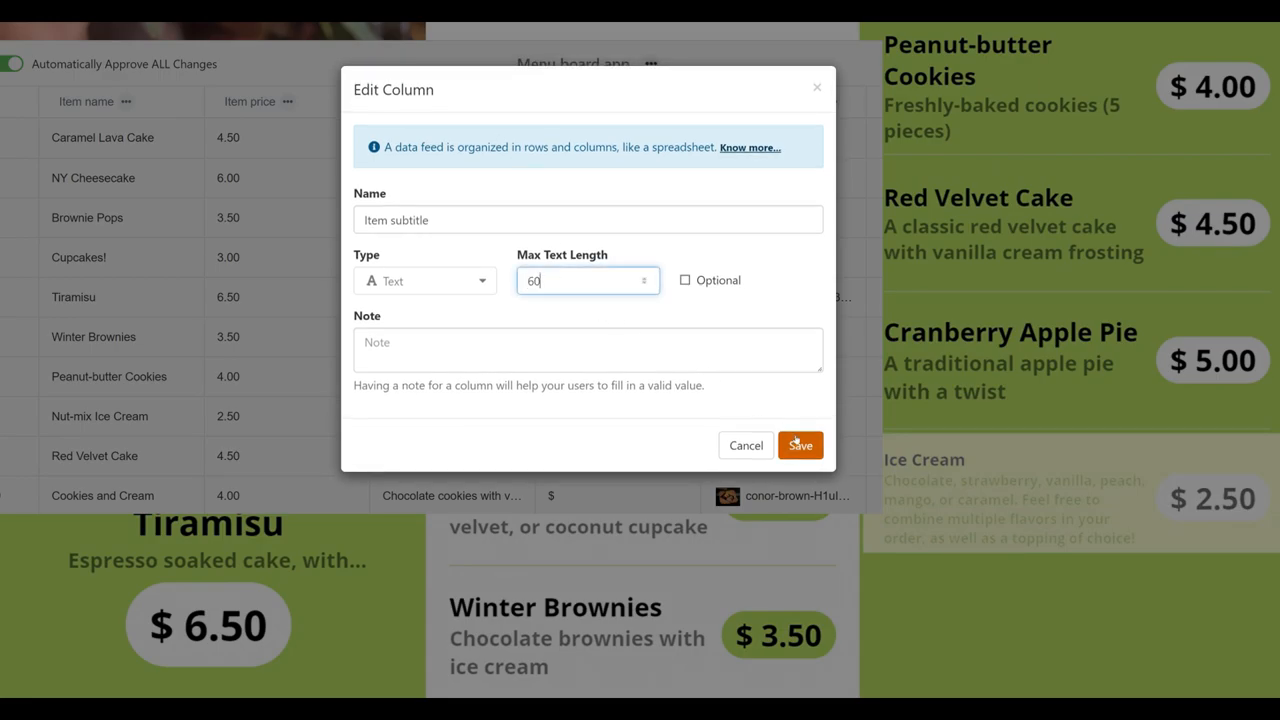